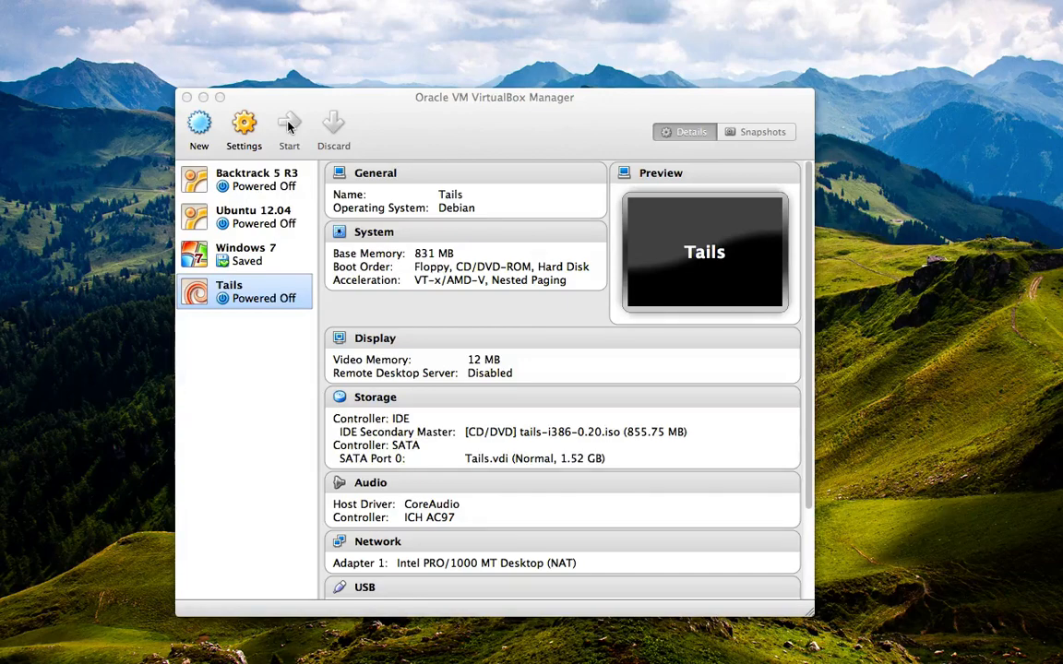
Start the Tails virtual machine and show its running window
{"action": "left_click", "coordinate": [288, 127]}
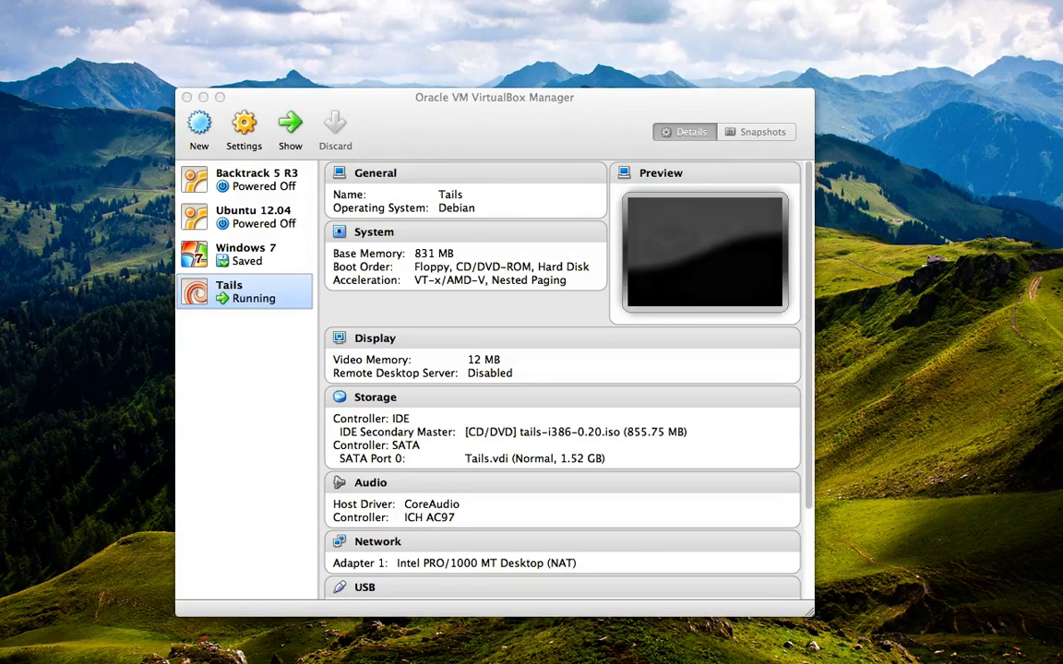
{"action": "left_click", "coordinate": [290, 125]}
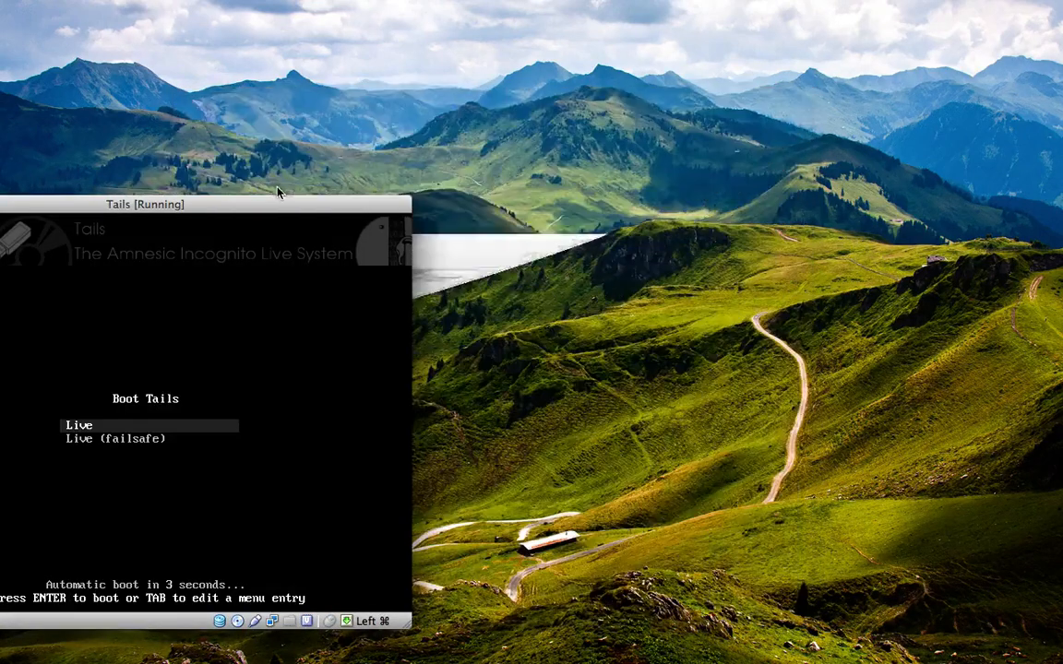
Center the VM window and append 'truecrypt' to the Live boot entry's options
{"action": "left_click_drag", "start_coordinate": [144, 203], "coordinate": [443, 118]}
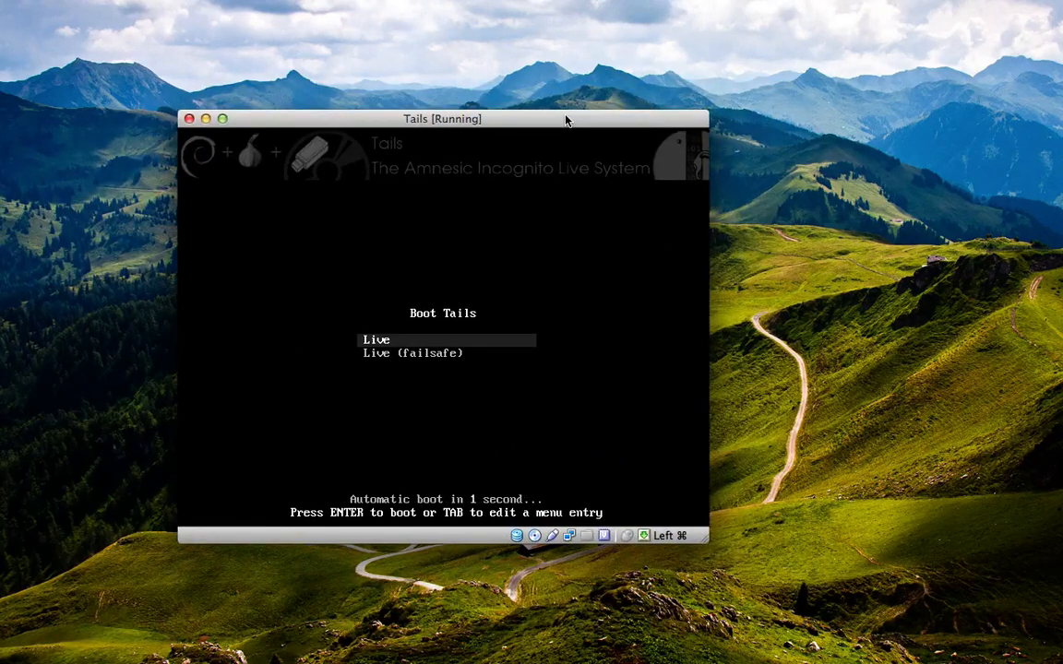
{"action": "key", "text": "Tab"}
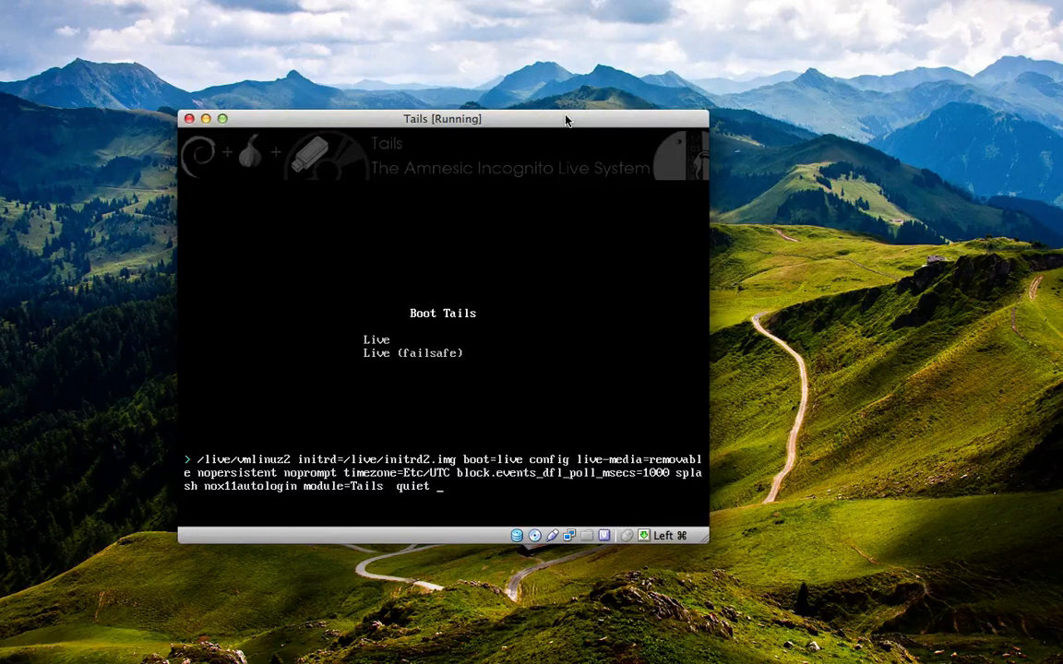
{"action": "type", "text": "truec"}
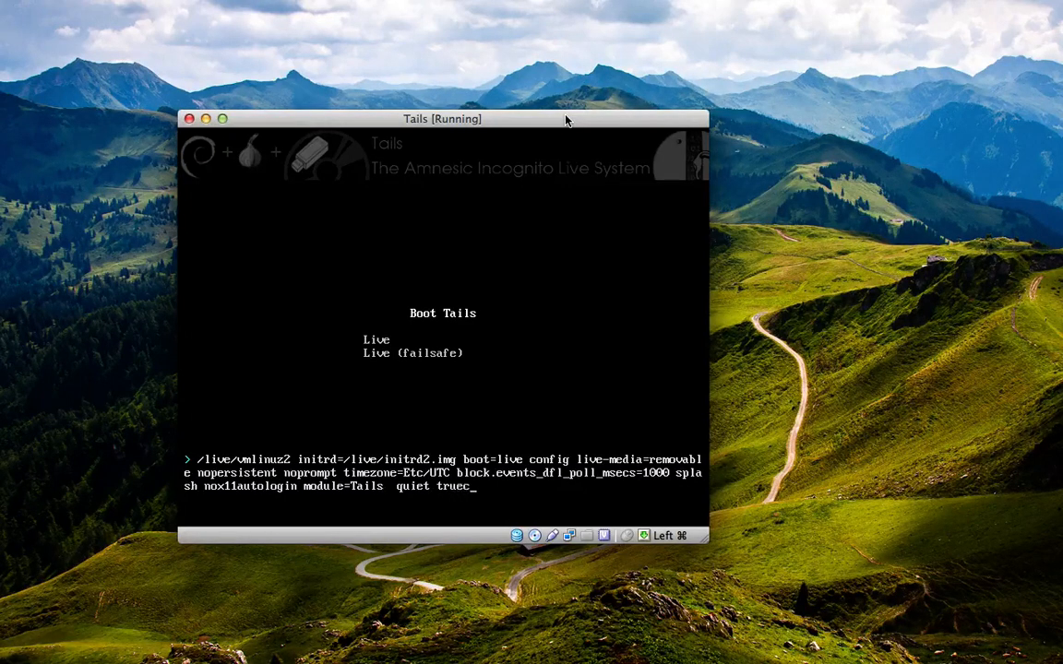
{"action": "type", "text": "rypt"}
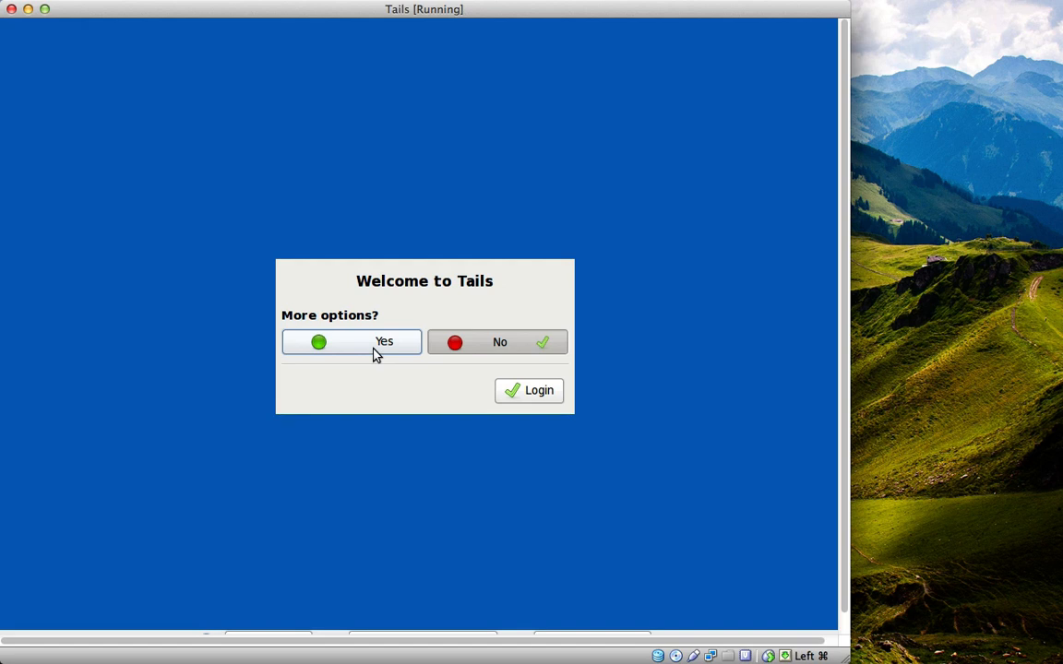
Enable more startup options, set administration password 'password', and log in to the desktop
{"action": "left_click", "coordinate": [351, 341]}
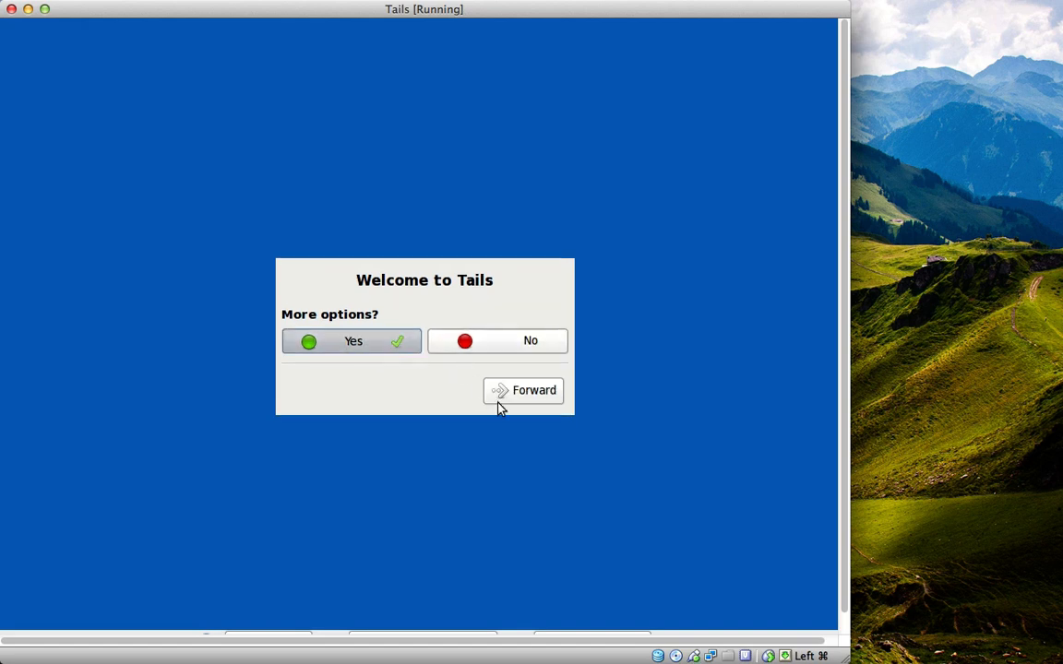
{"action": "left_click", "coordinate": [522, 389]}
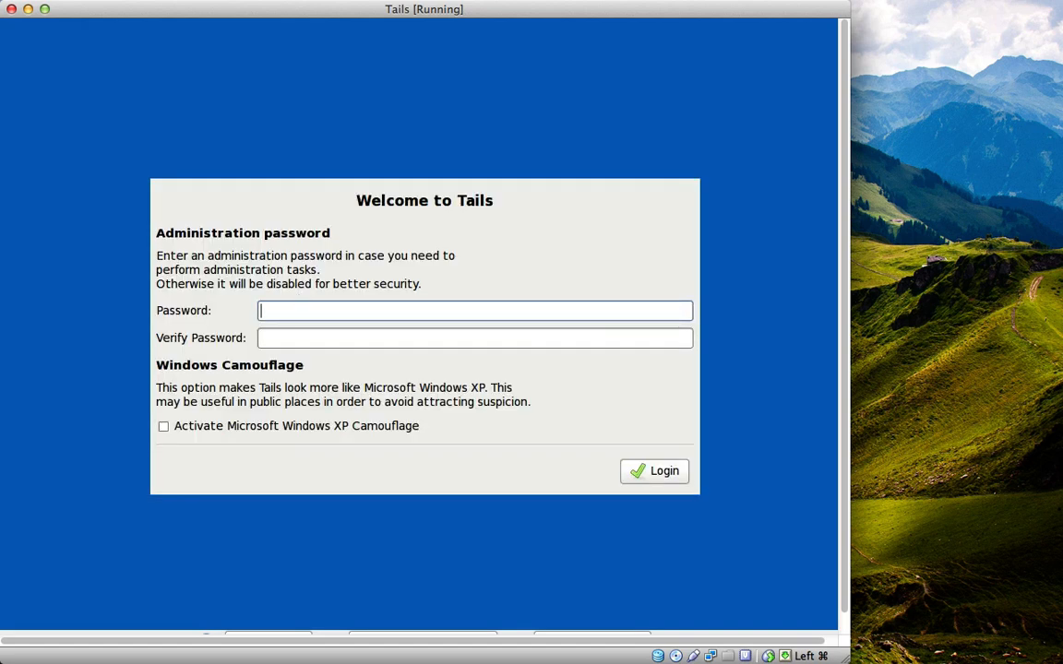
{"action": "type", "text": "password"}
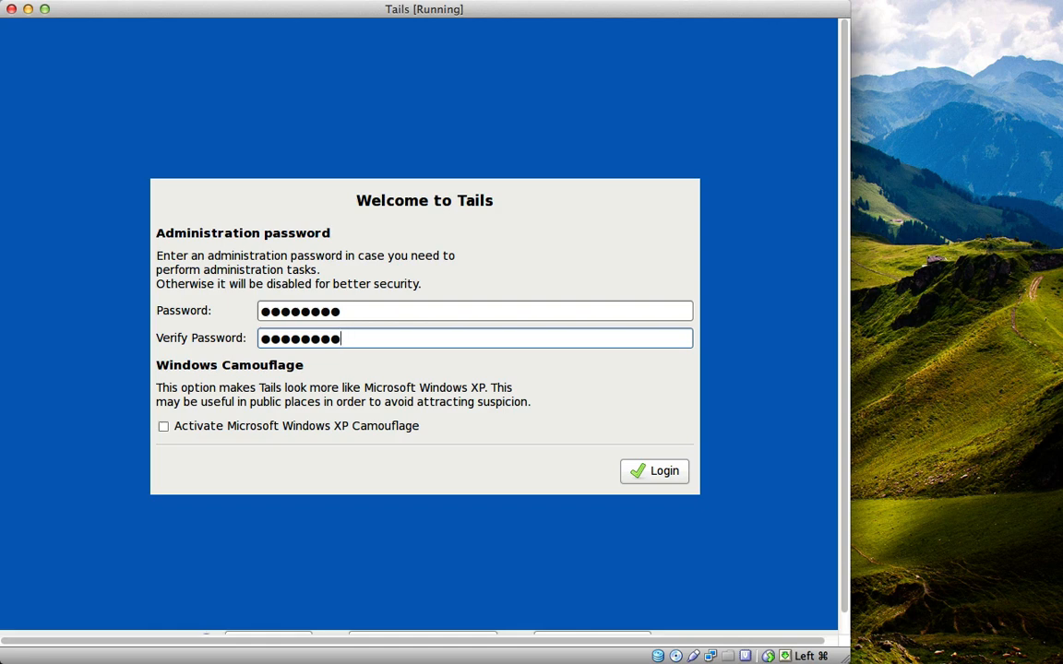
{"action": "left_click", "coordinate": [653, 471]}
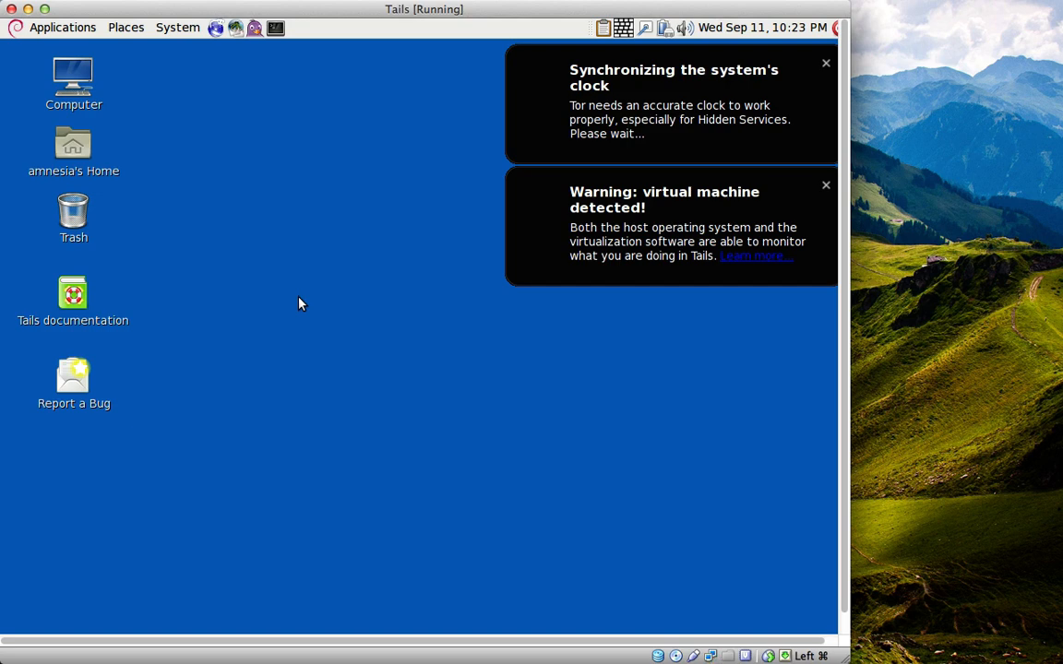
{"action": "mouse_move", "coordinate": [711, 192]}
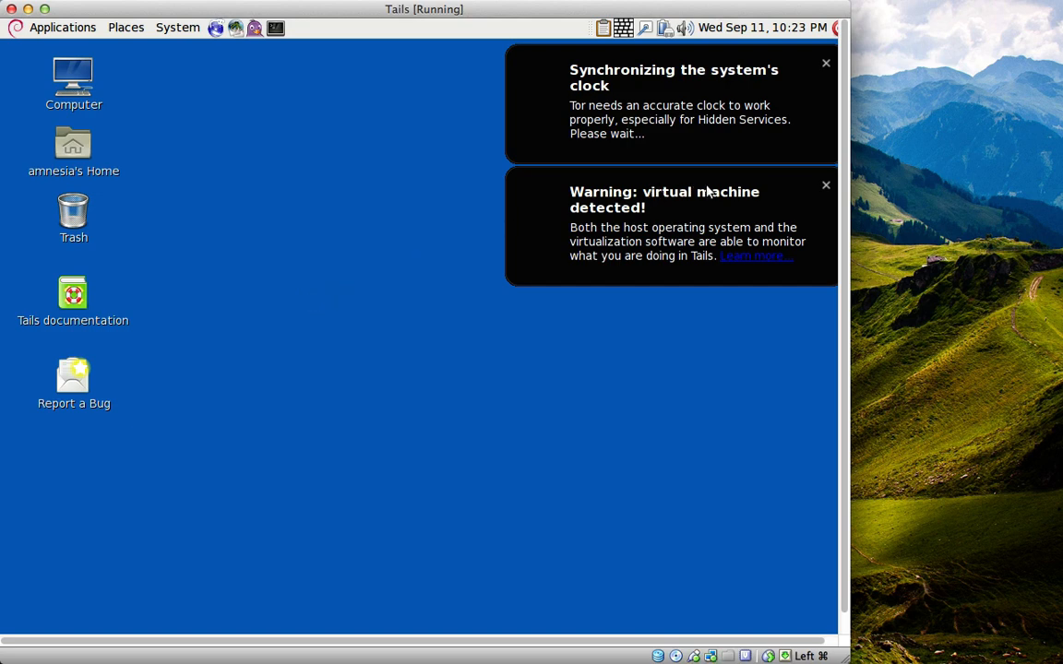
{"action": "mouse_move", "coordinate": [823, 190]}
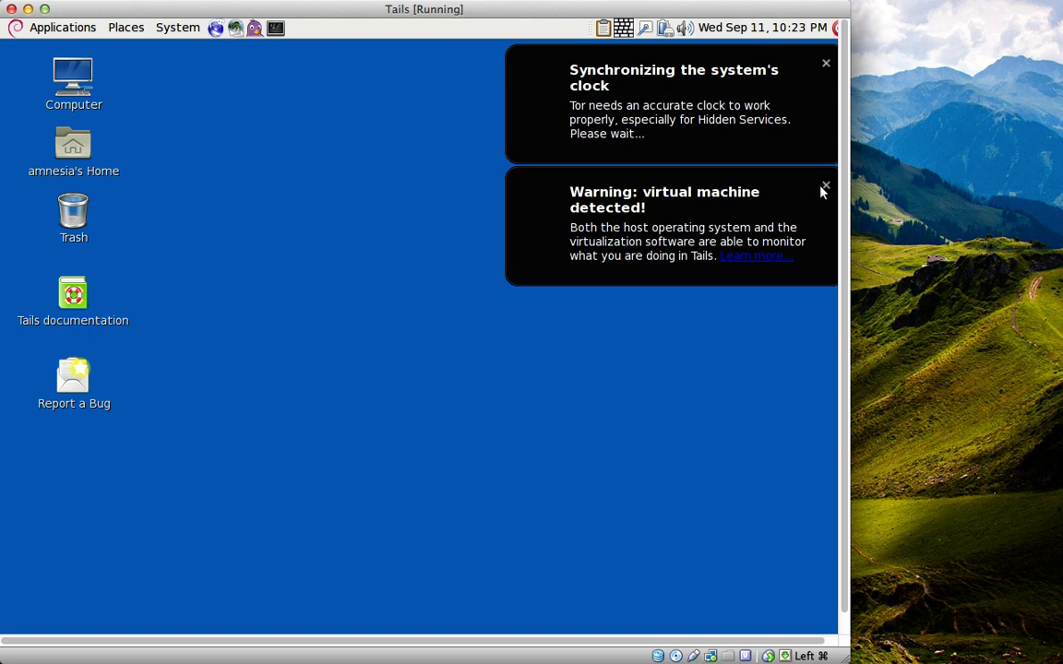
Dismiss the virtual machine warning and open the Applications menu
{"action": "left_click", "coordinate": [823, 188]}
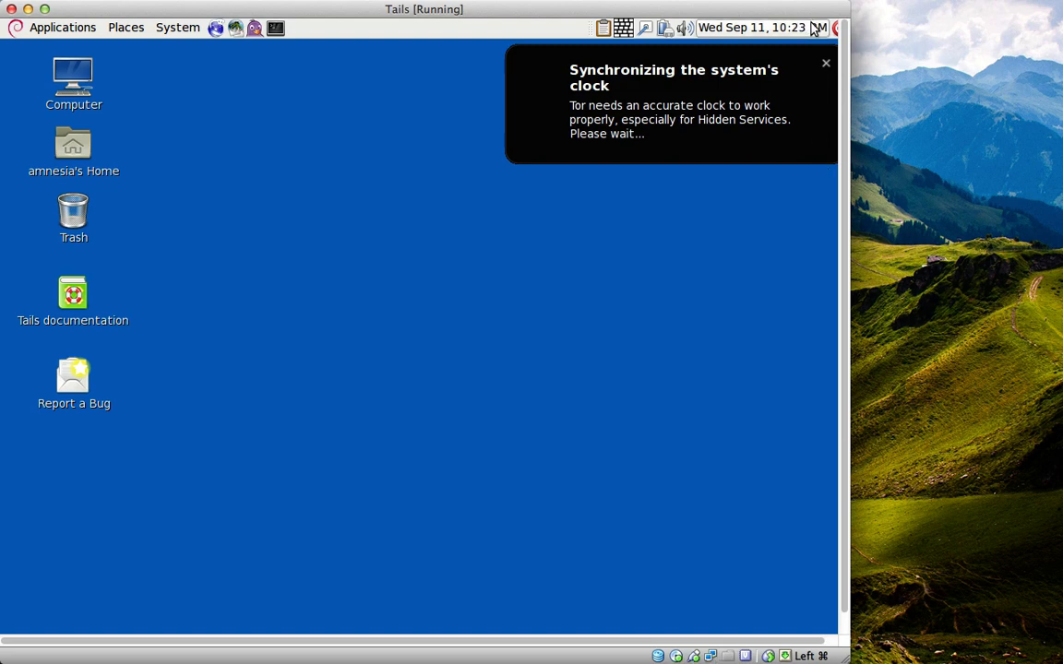
{"action": "left_click", "coordinate": [63, 27]}
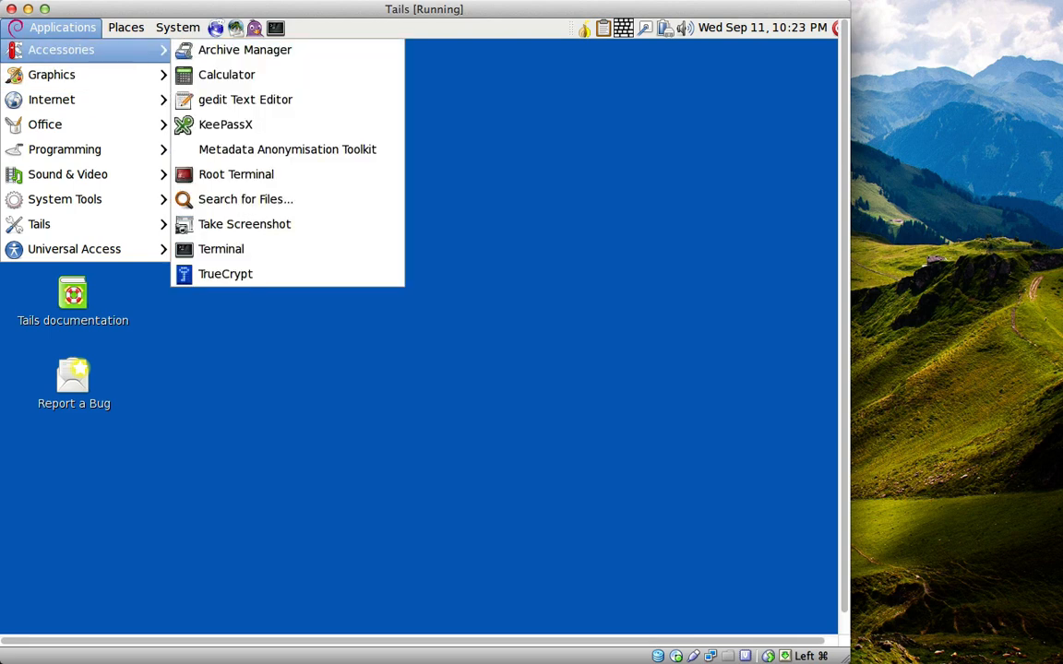
{"action": "mouse_move", "coordinate": [243, 224]}
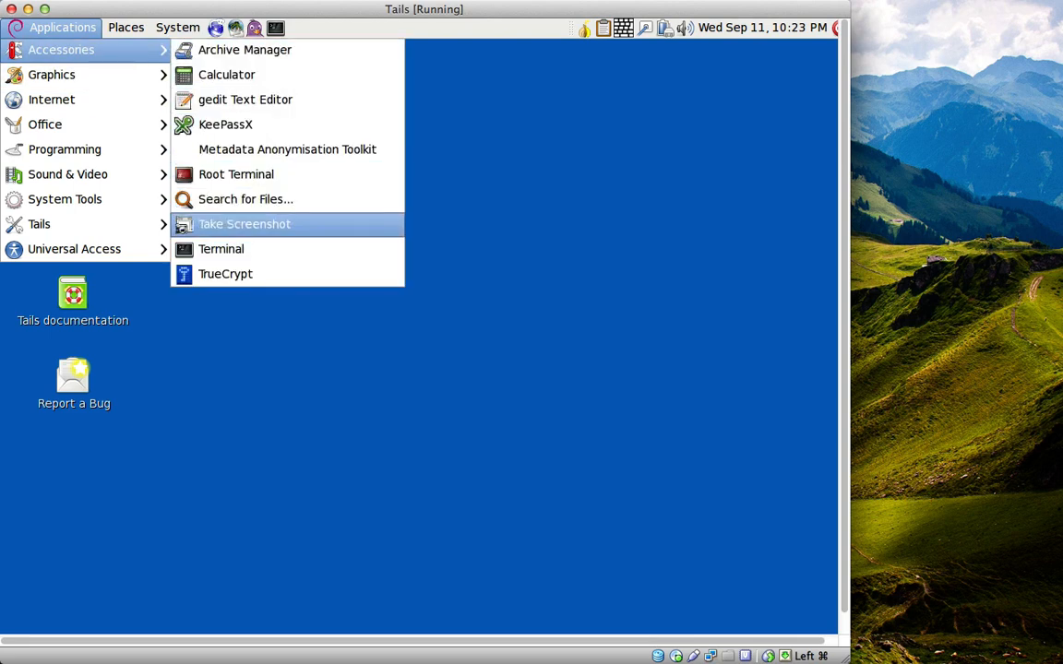
{"action": "mouse_move", "coordinate": [225, 273]}
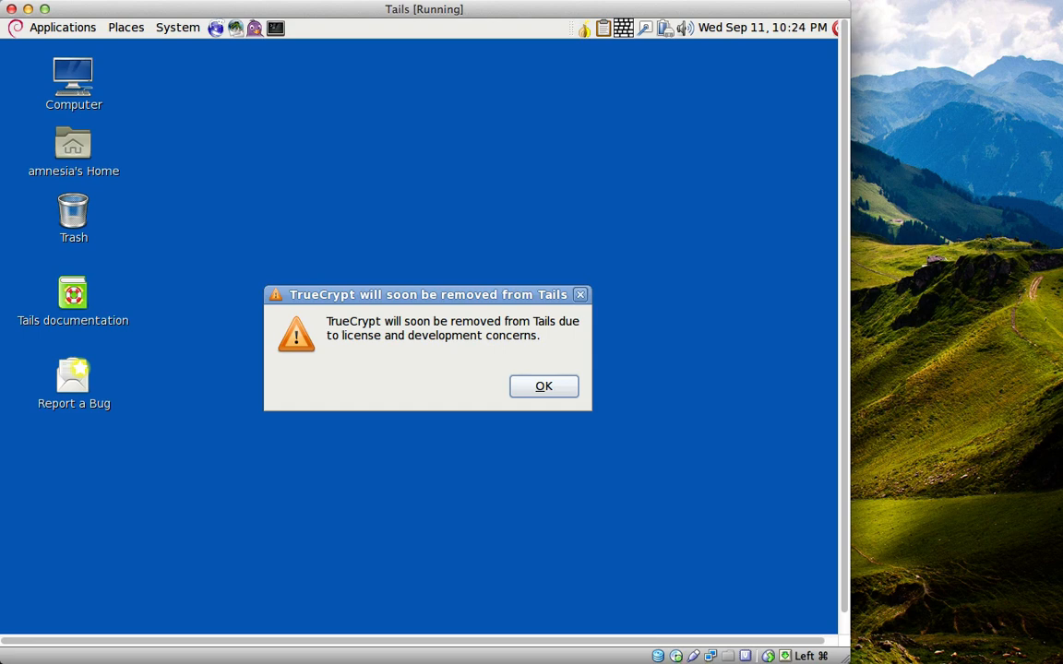
Move the Iceweasel window aside and acknowledge TrueCrypt's removal notice
{"action": "left_click", "coordinate": [543, 386]}
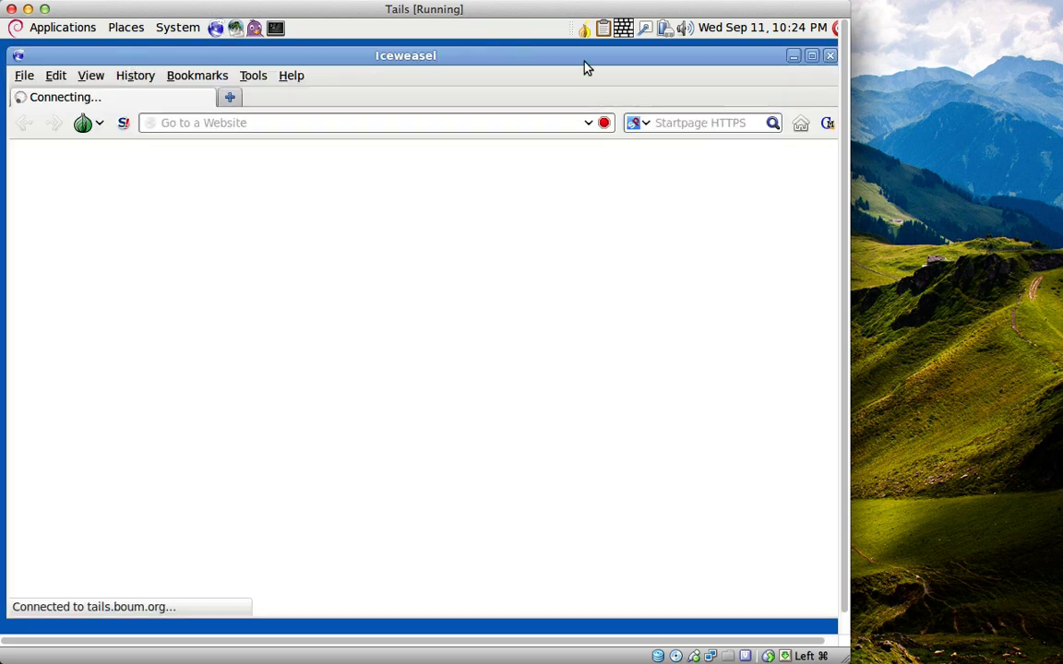
{"action": "mouse_move", "coordinate": [790, 64]}
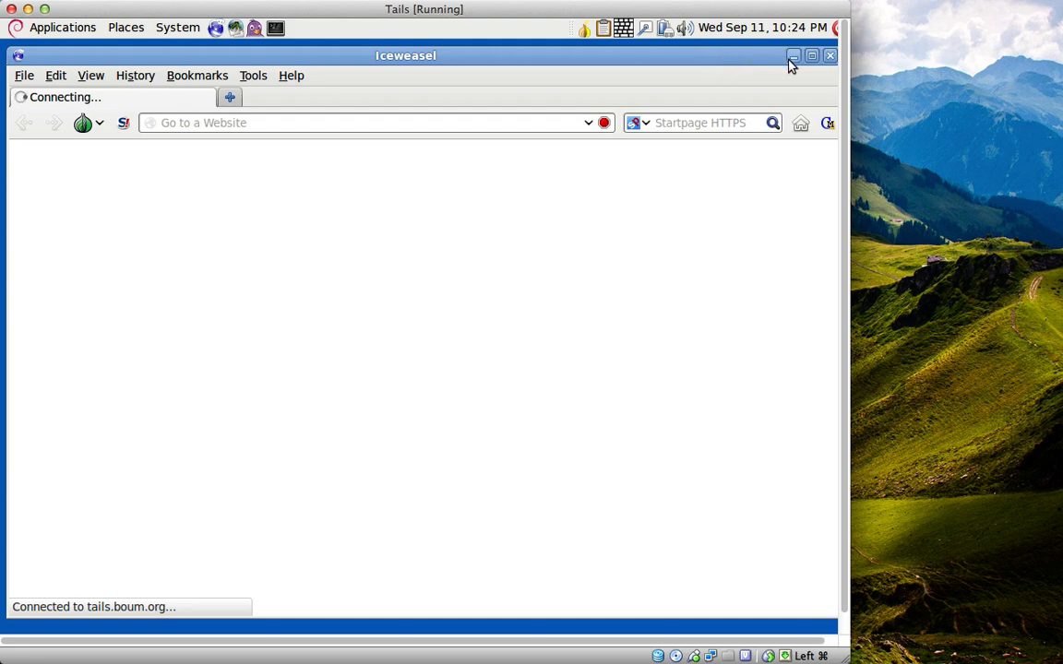
{"action": "left_click", "coordinate": [794, 55]}
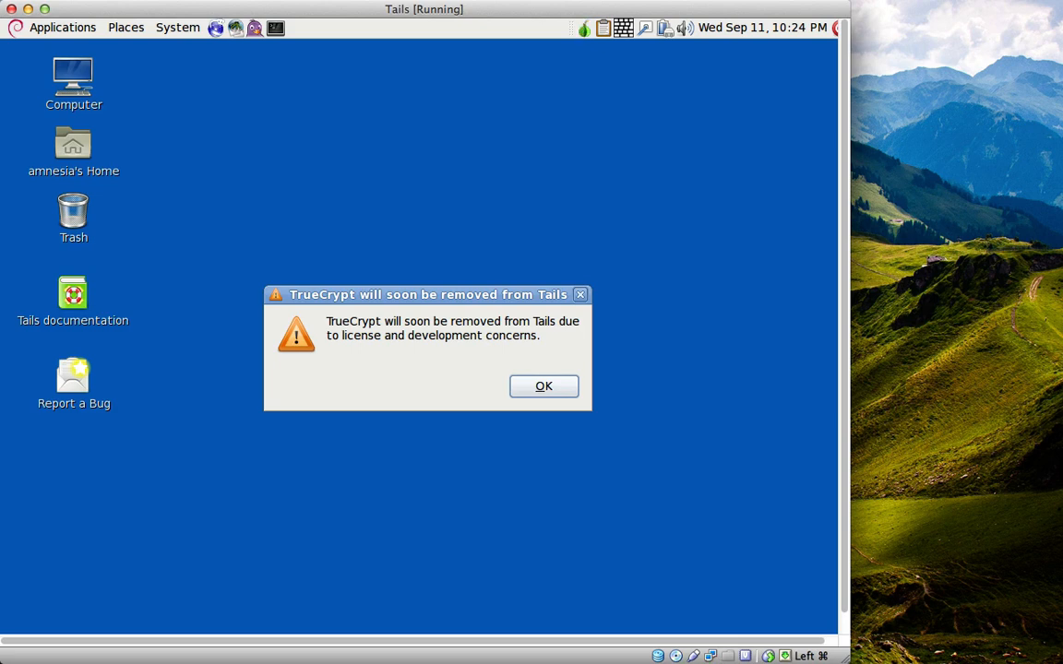
{"action": "left_click", "coordinate": [543, 386]}
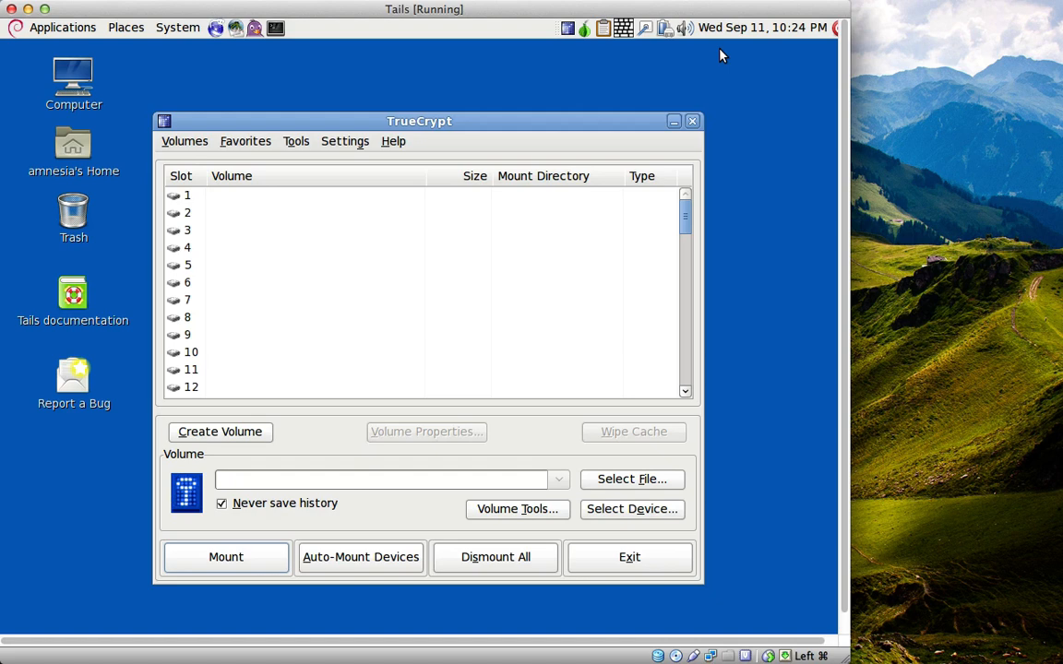
{"action": "mouse_move", "coordinate": [708, 59]}
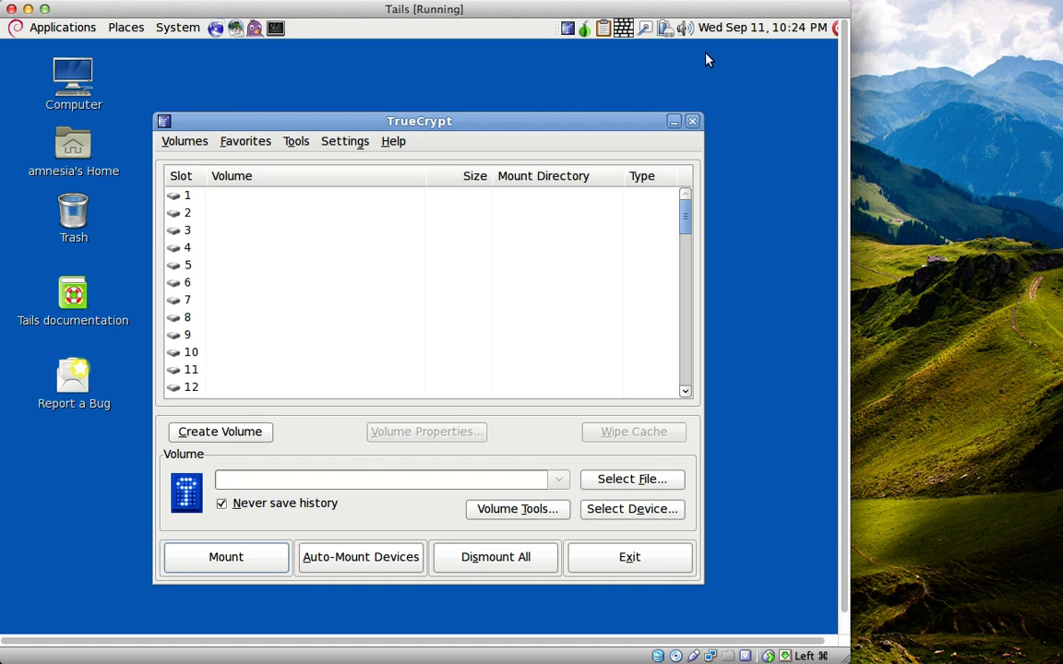
Browse TrueCrypt's Settings and Tools menus to see the volume tools
{"action": "left_click", "coordinate": [344, 140]}
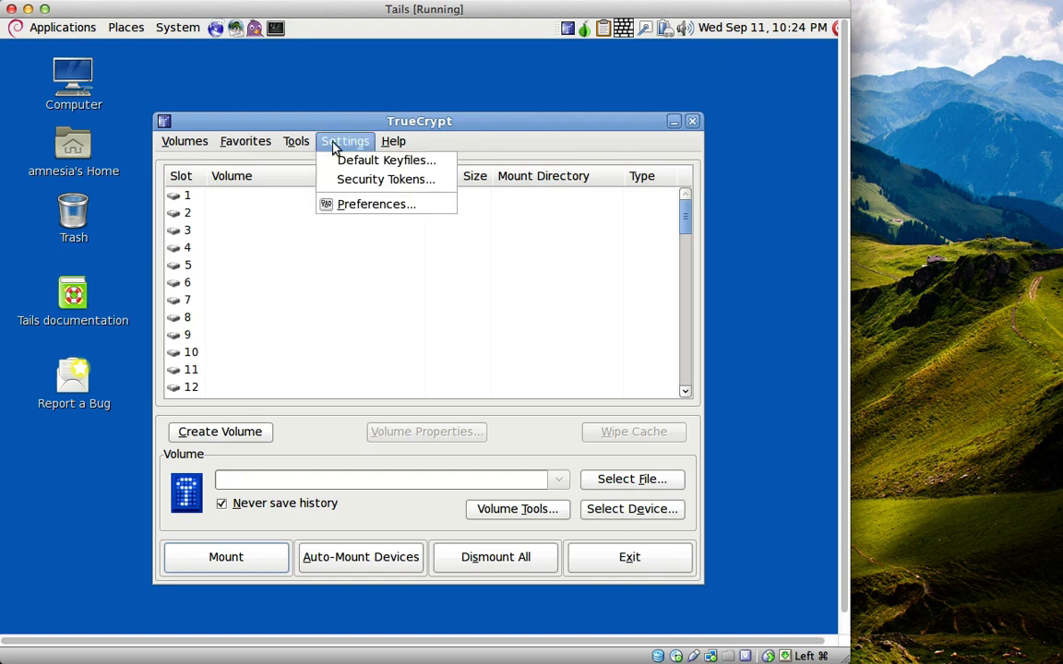
{"action": "left_click", "coordinate": [296, 140]}
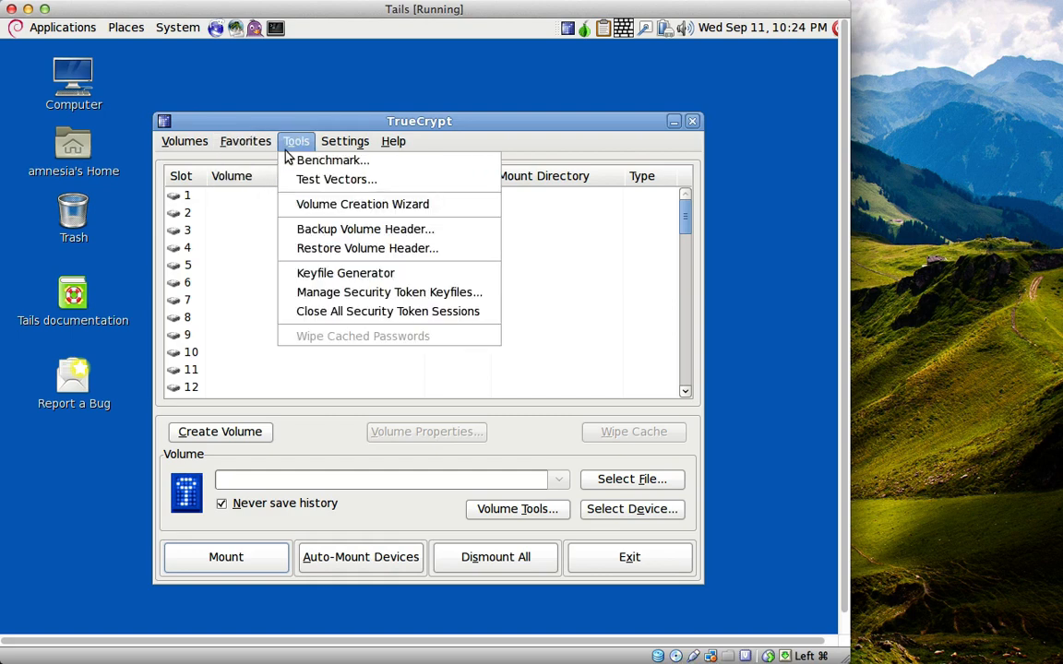
{"action": "mouse_move", "coordinate": [735, 133]}
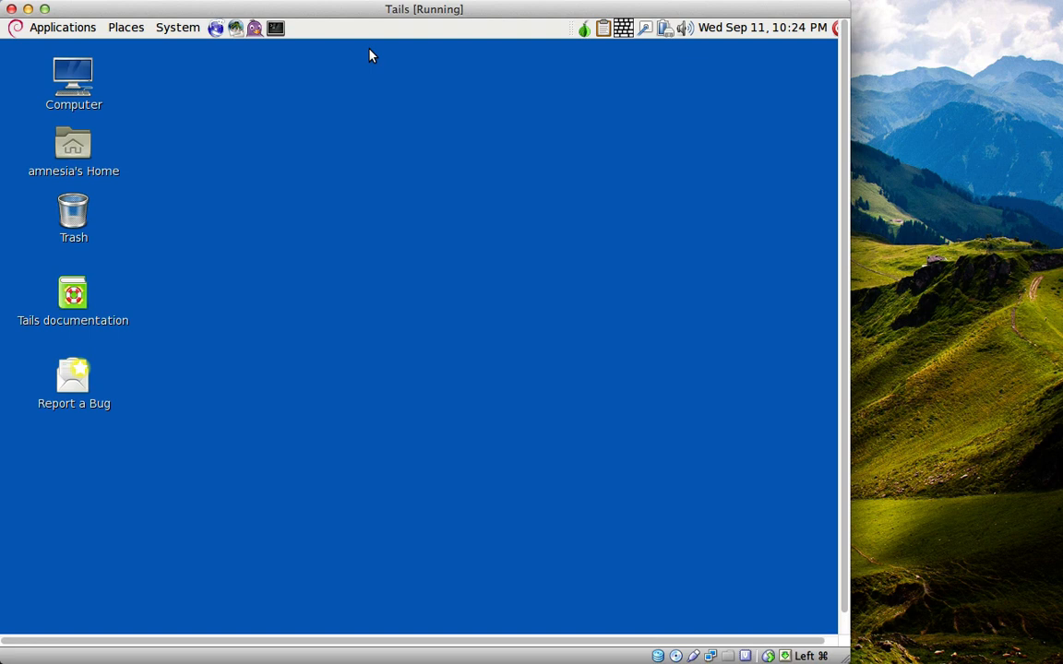
{"action": "mouse_move", "coordinate": [579, 33]}
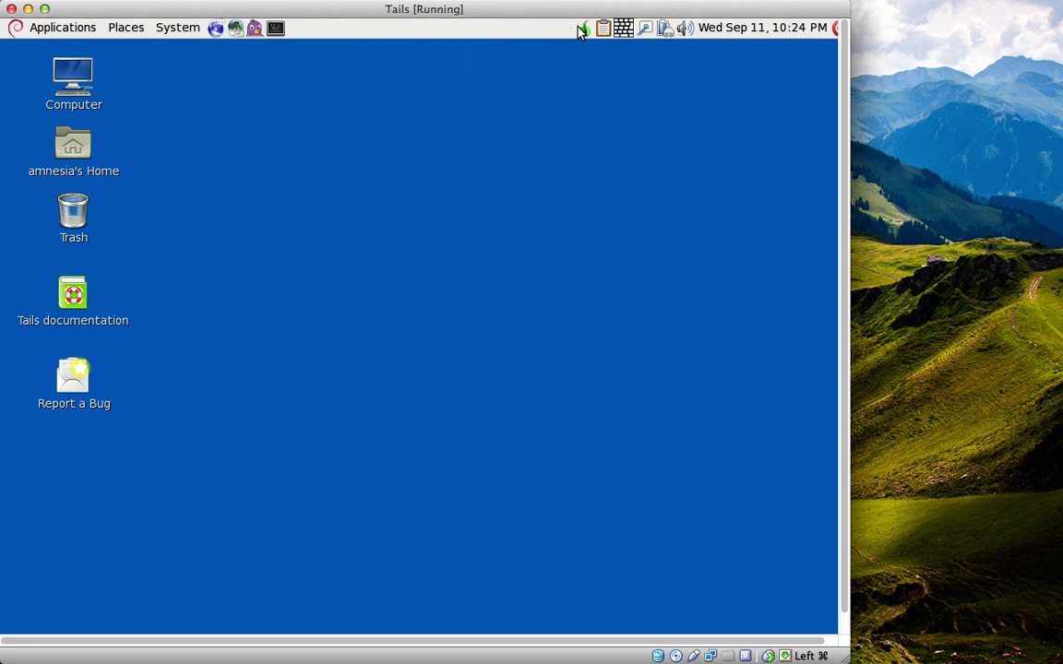
{"action": "left_click", "coordinate": [584, 27]}
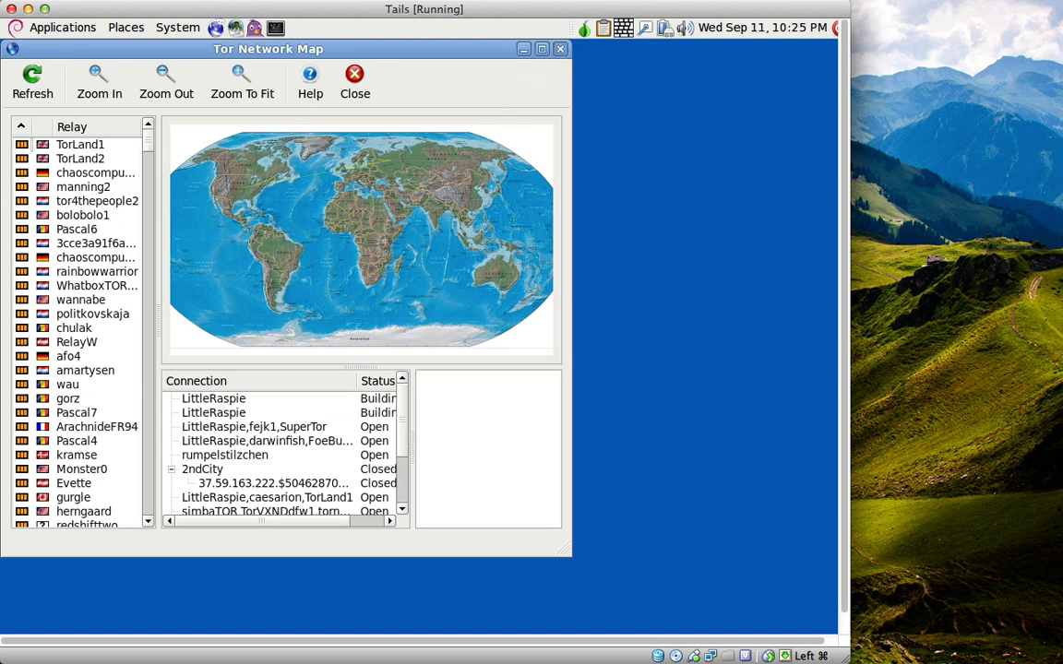
{"action": "left_click", "coordinate": [354, 81]}
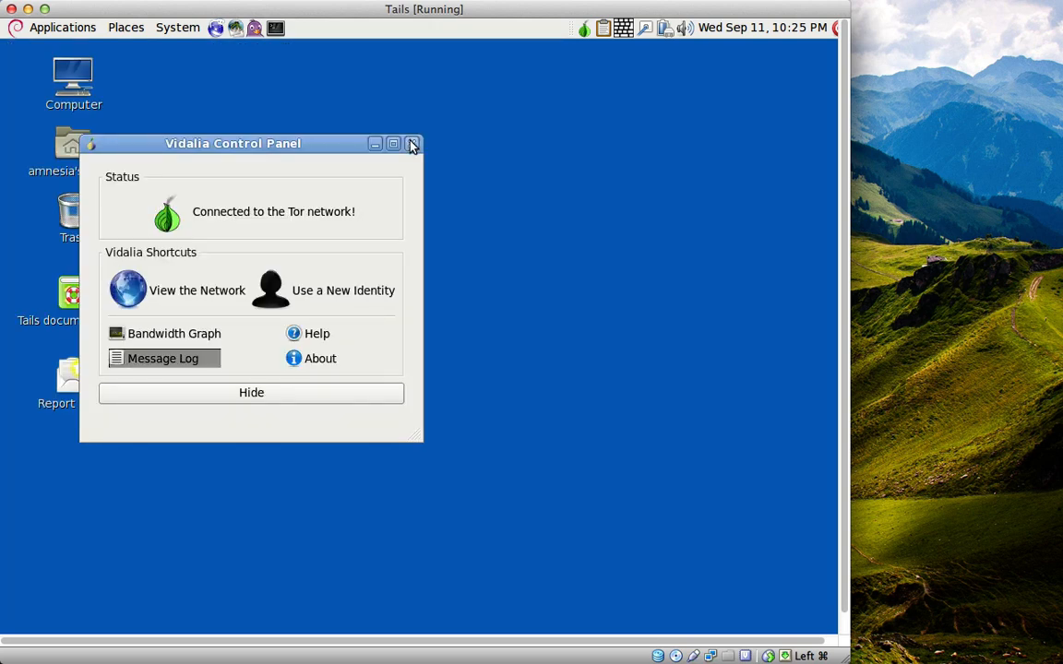
{"action": "left_click", "coordinate": [411, 144]}
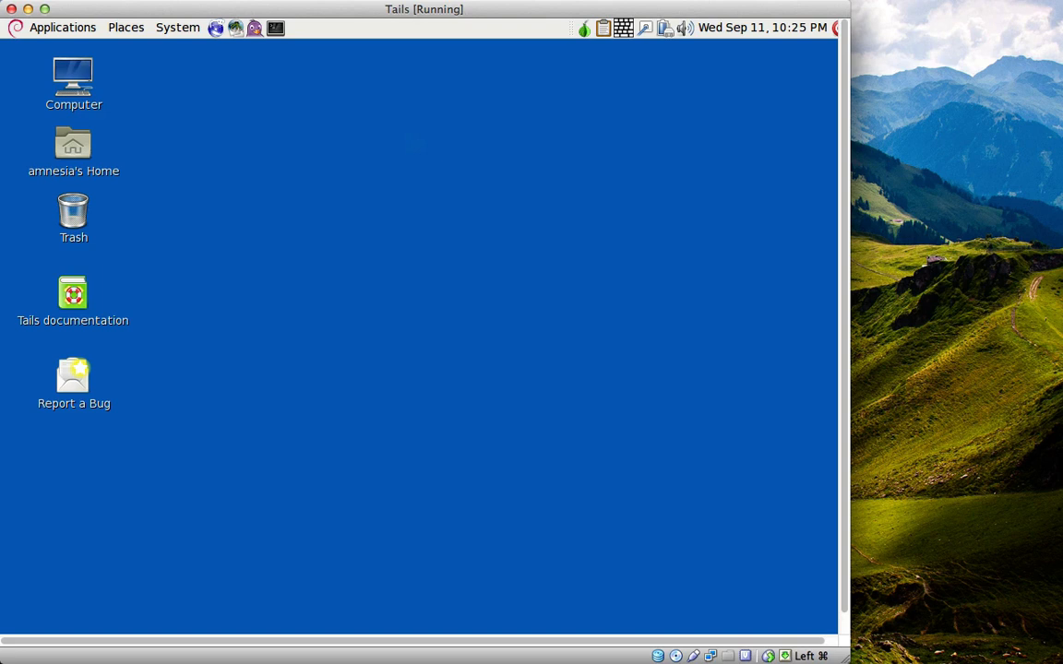
{"action": "mouse_move", "coordinate": [177, 48]}
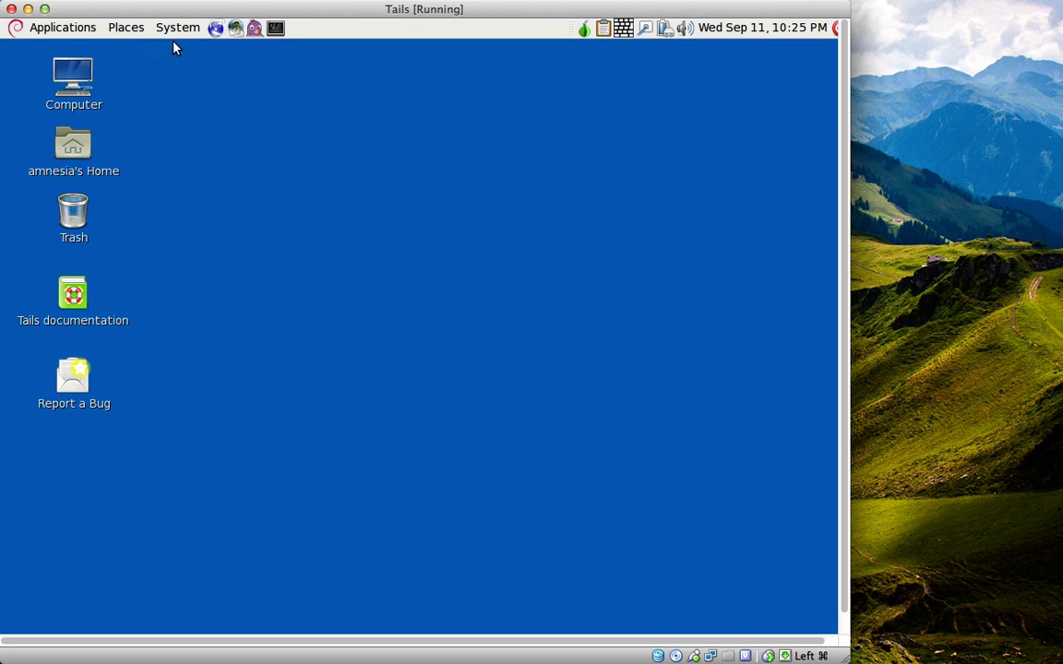
{"action": "mouse_move", "coordinate": [177, 28]}
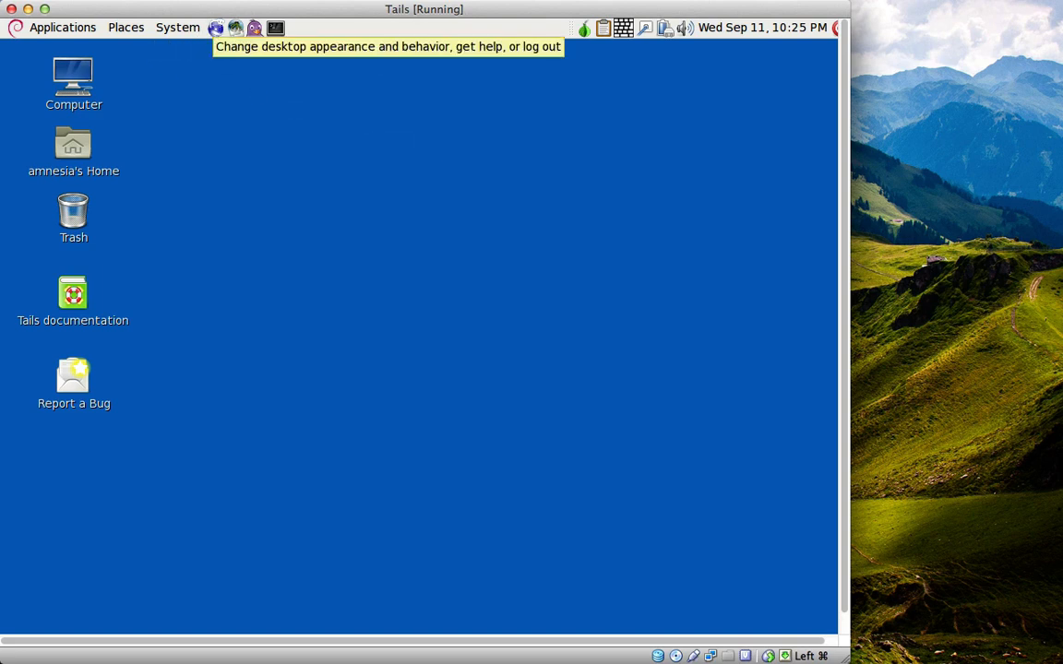
{"action": "mouse_move", "coordinate": [214, 28]}
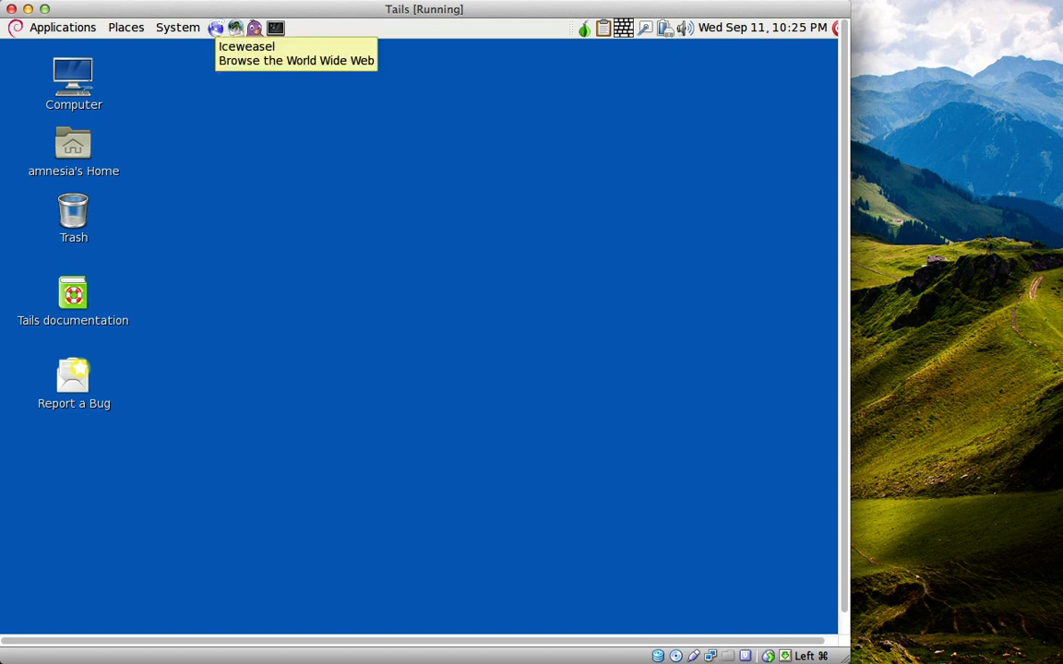
{"action": "mouse_move", "coordinate": [291, 185]}
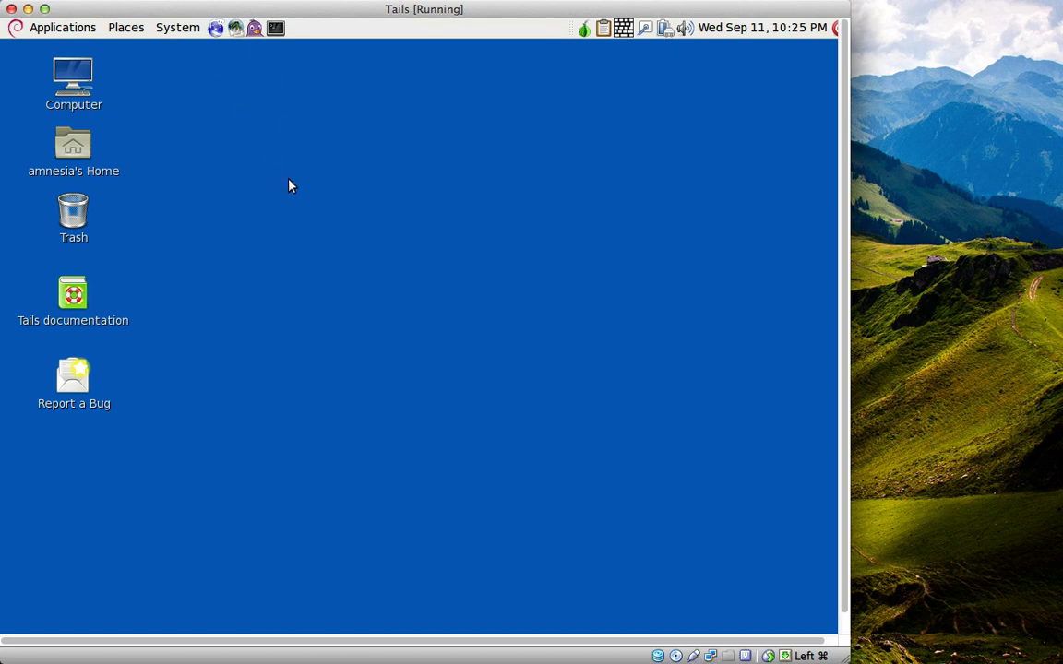
Launch Iceweasel and load check.torproject.org confirming Tor is in use
{"action": "left_click", "coordinate": [74, 148]}
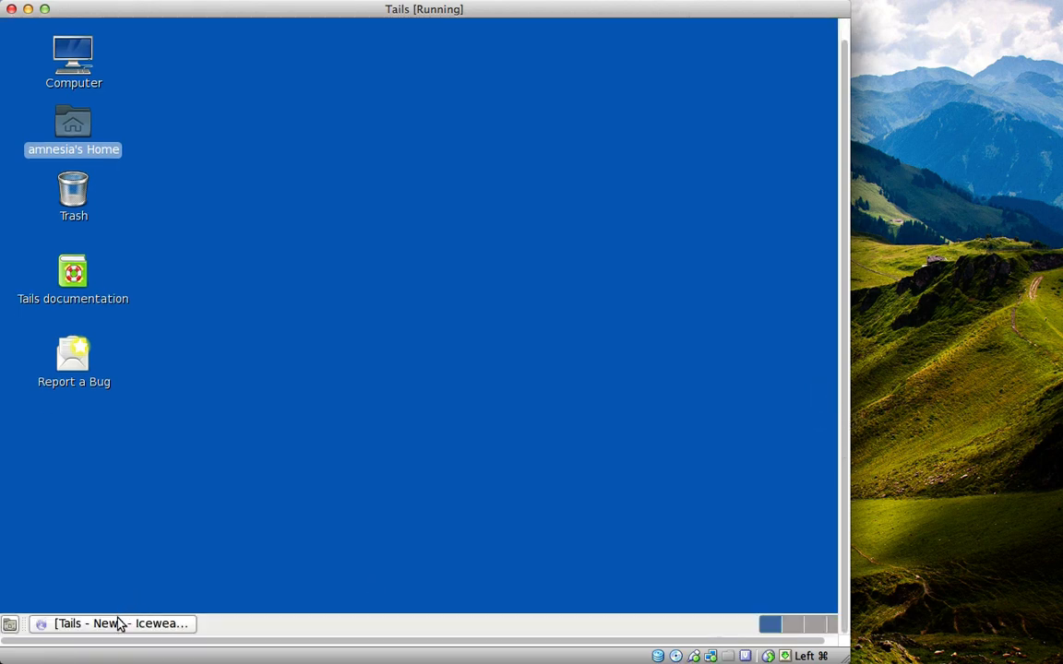
{"action": "left_click", "coordinate": [110, 624]}
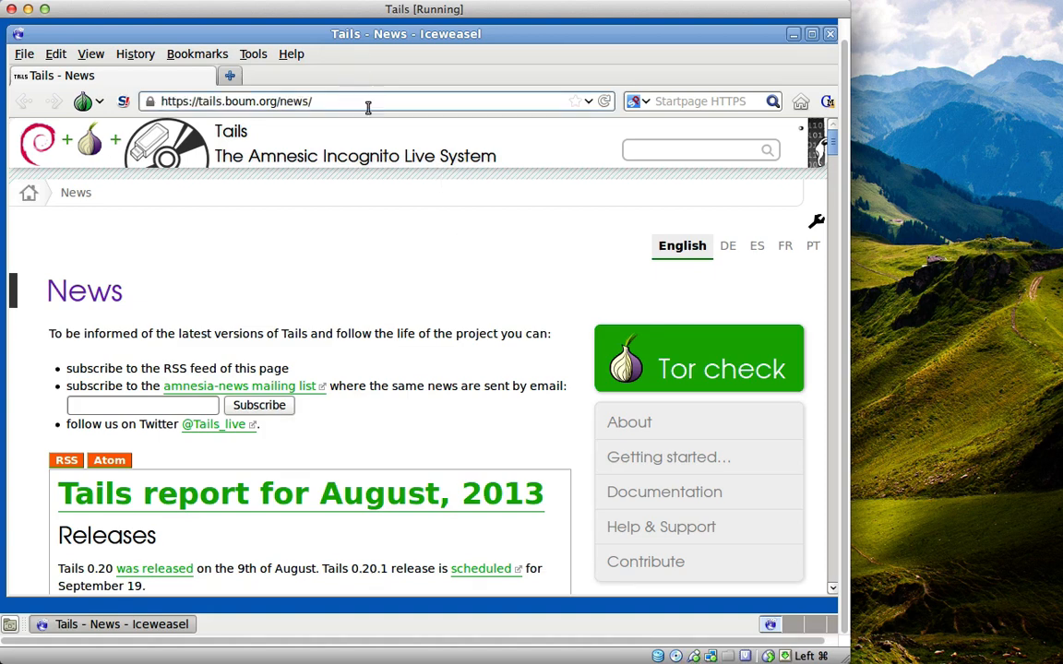
{"action": "type", "text": "check"}
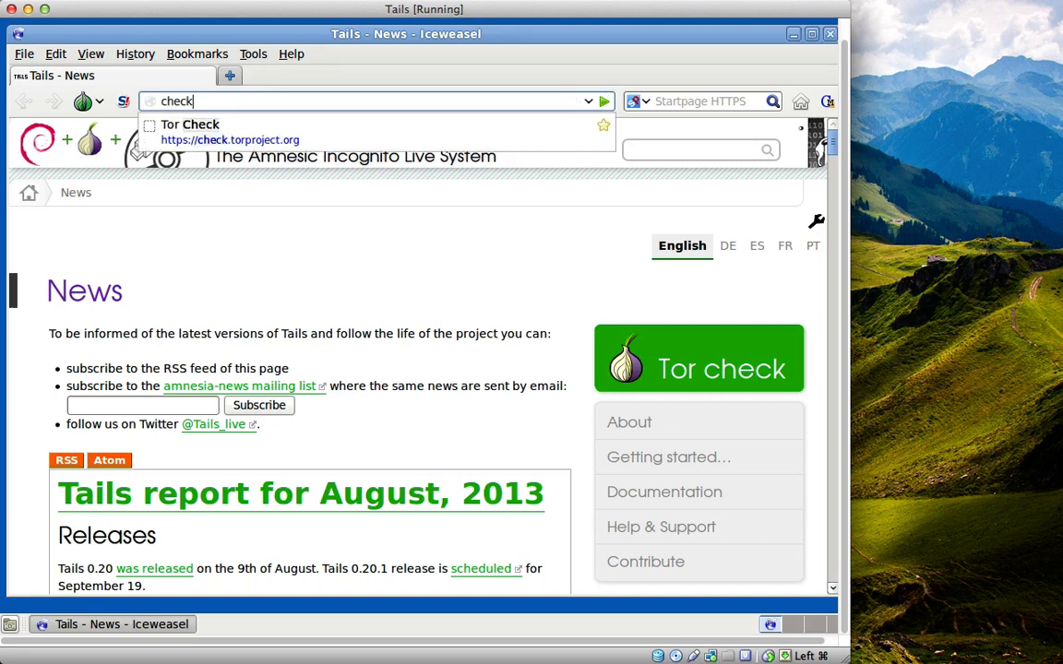
{"action": "left_click", "coordinate": [229, 133]}
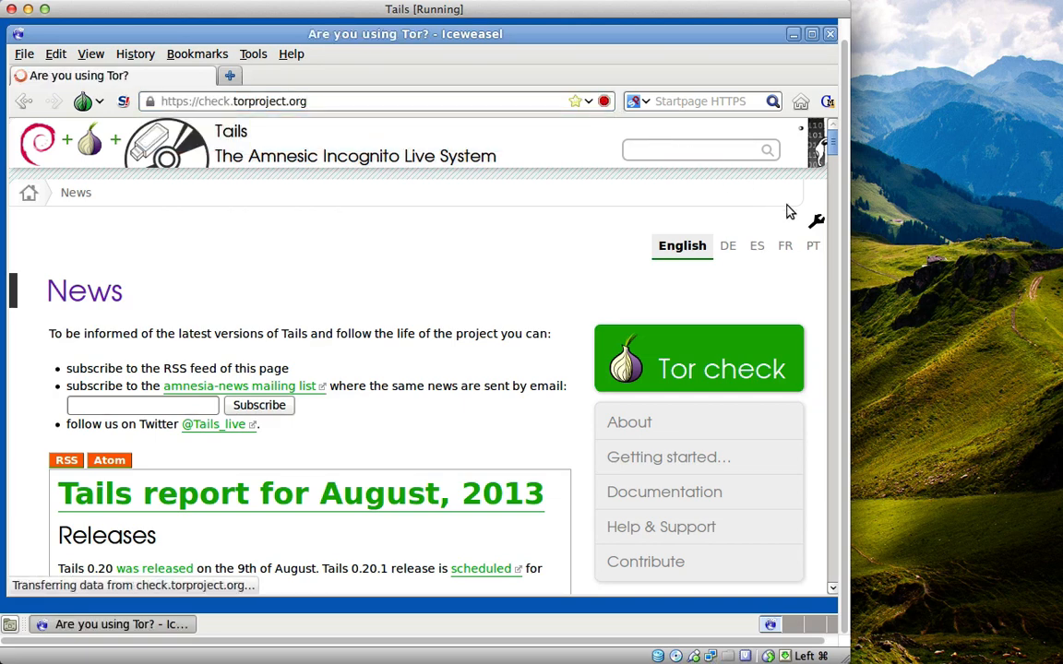
{"action": "left_click", "coordinate": [697, 358]}
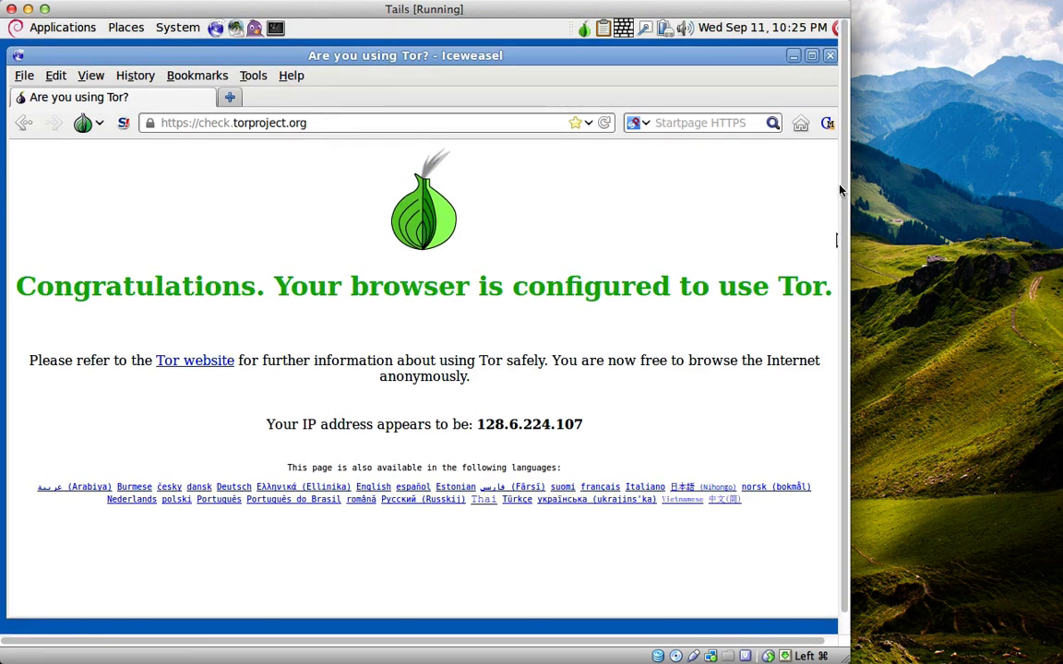
{"action": "mouse_move", "coordinate": [506, 410]}
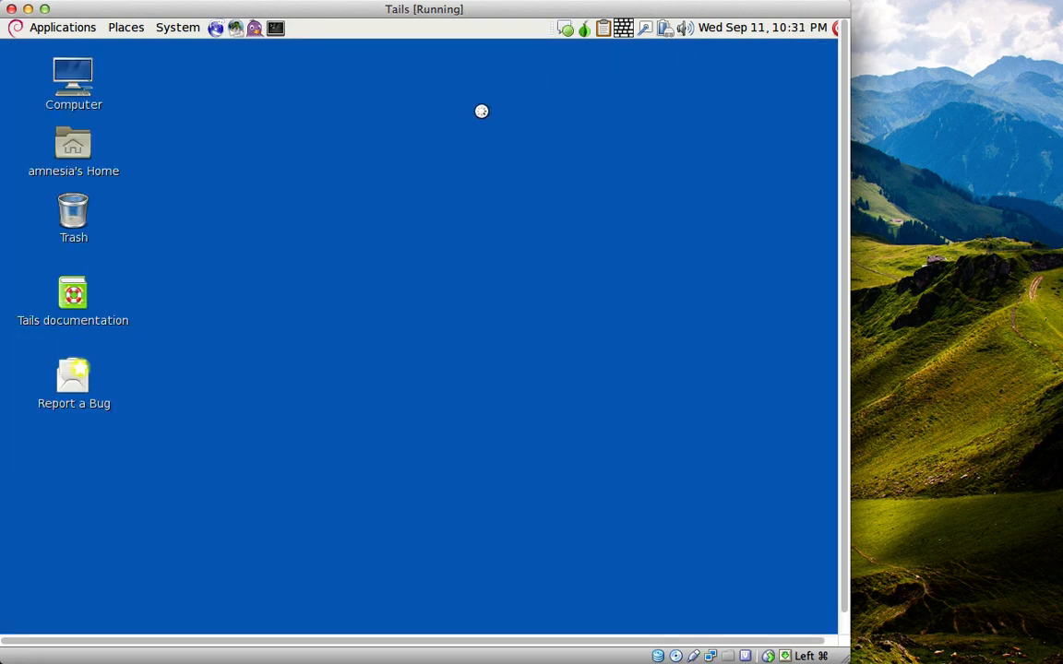
{"action": "mouse_move", "coordinate": [481, 119]}
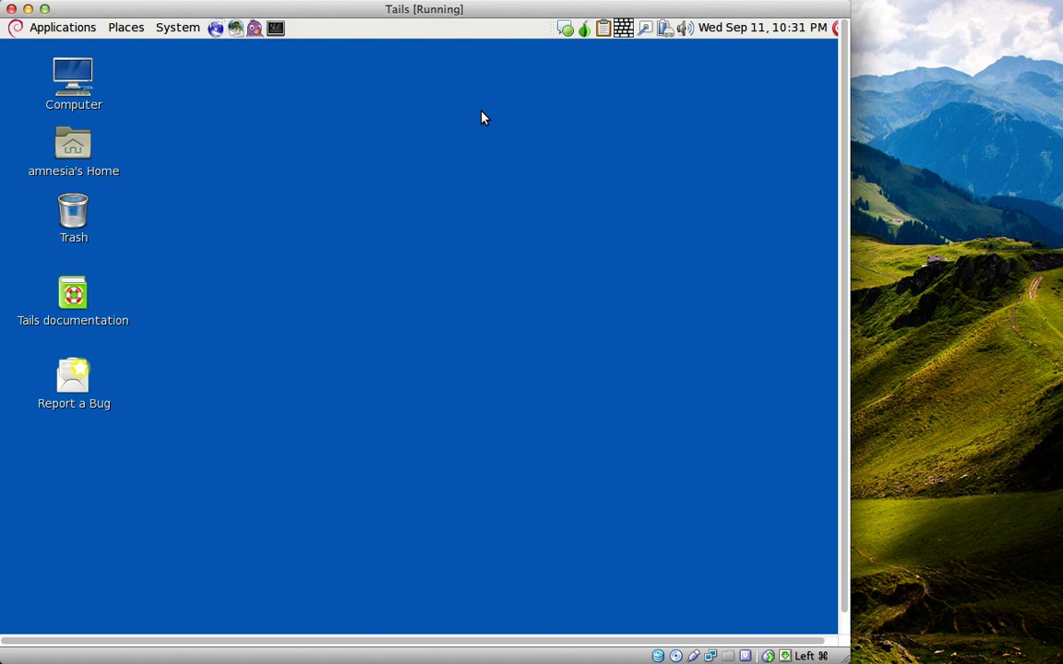
{"action": "mouse_move", "coordinate": [296, 48]}
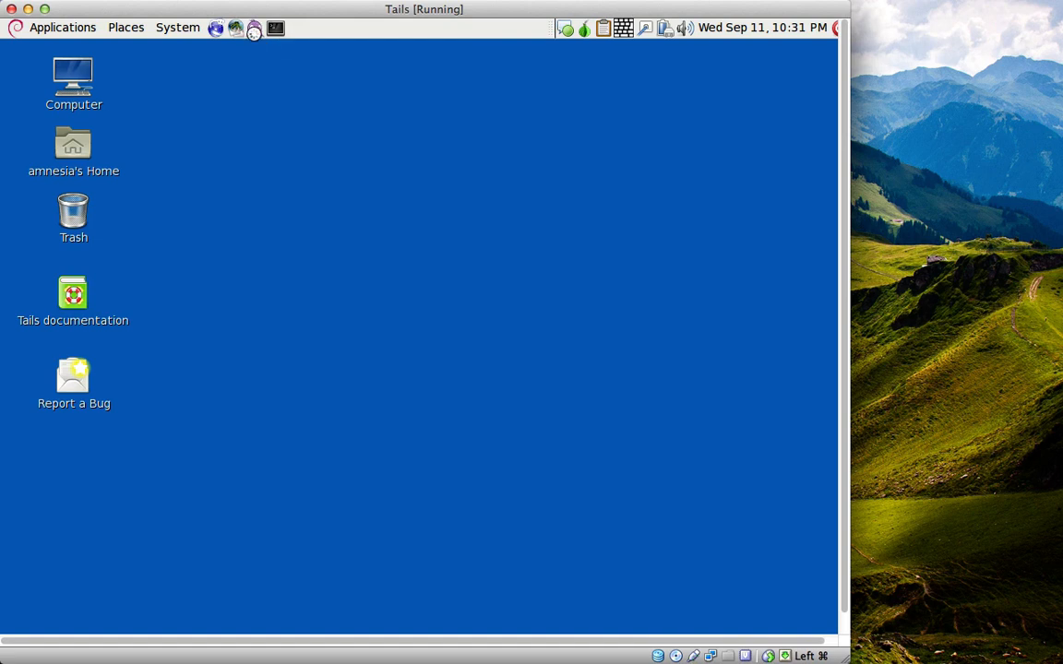
Launch Pidgin from the top panel to show the Buddy List with #tails and #tor
{"action": "left_click", "coordinate": [254, 29]}
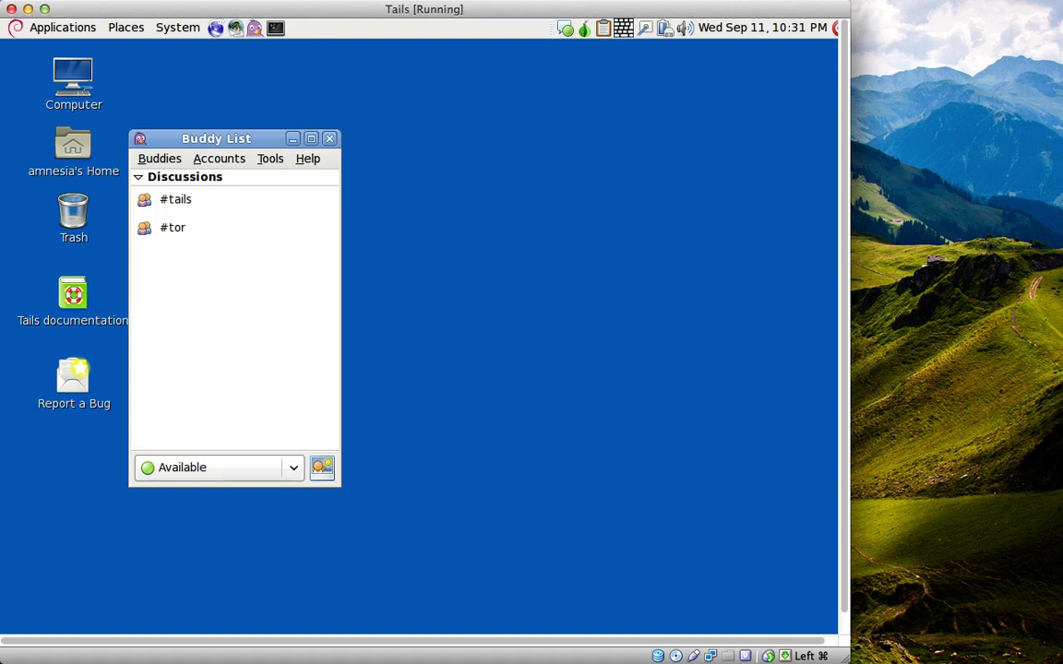
{"action": "mouse_move", "coordinate": [272, 50]}
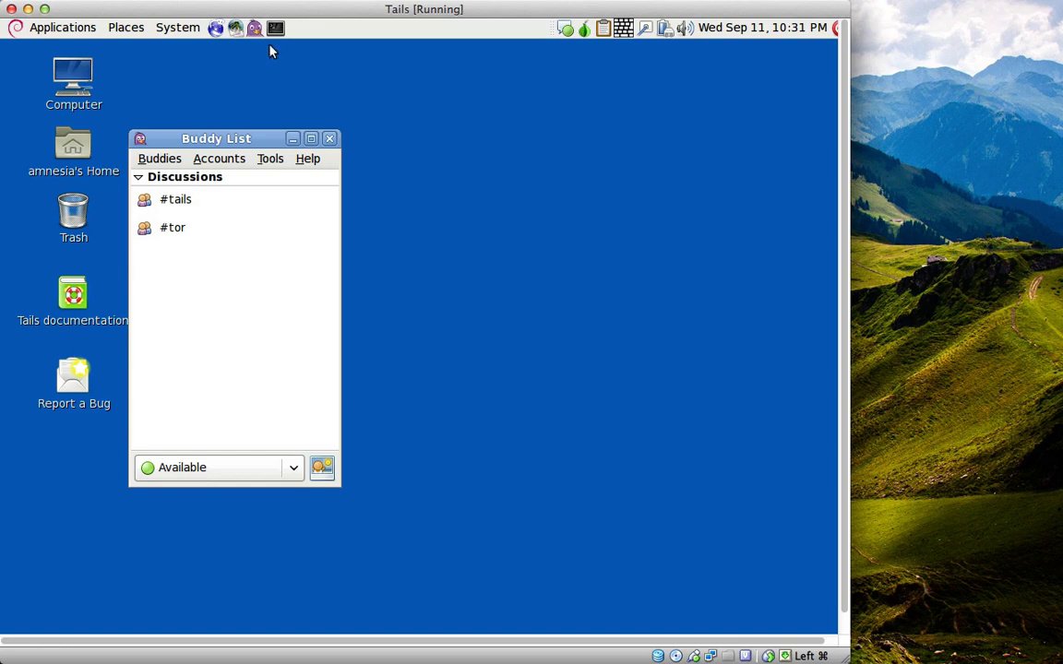
{"action": "mouse_move", "coordinate": [201, 233]}
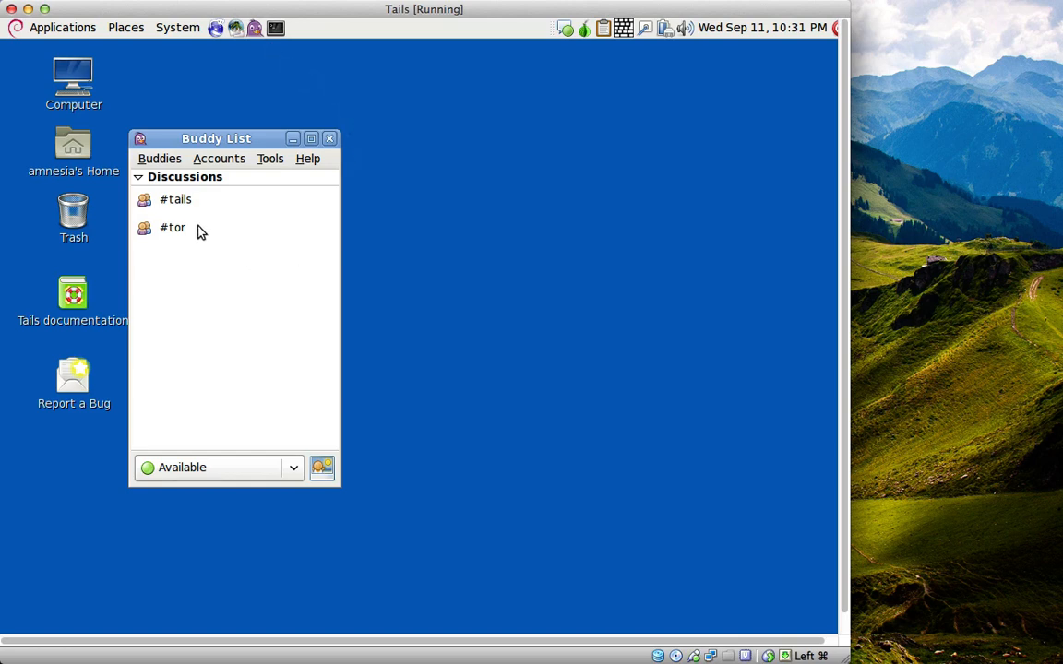
{"action": "mouse_move", "coordinate": [174, 229]}
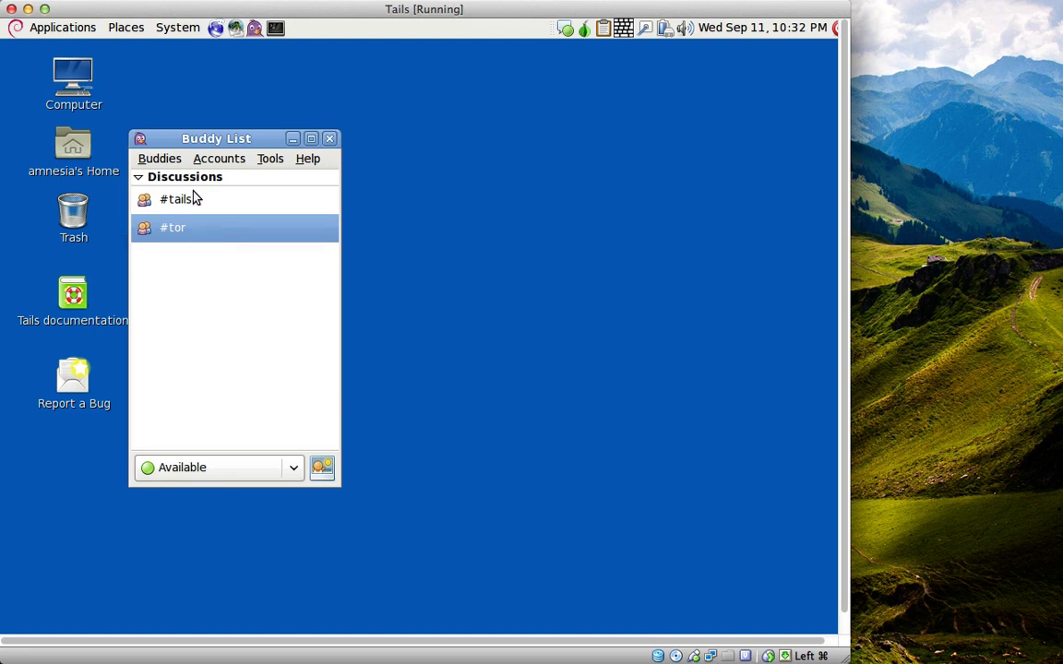
Join the #tor discussion channel from the Buddy List
{"action": "double_click", "coordinate": [173, 229]}
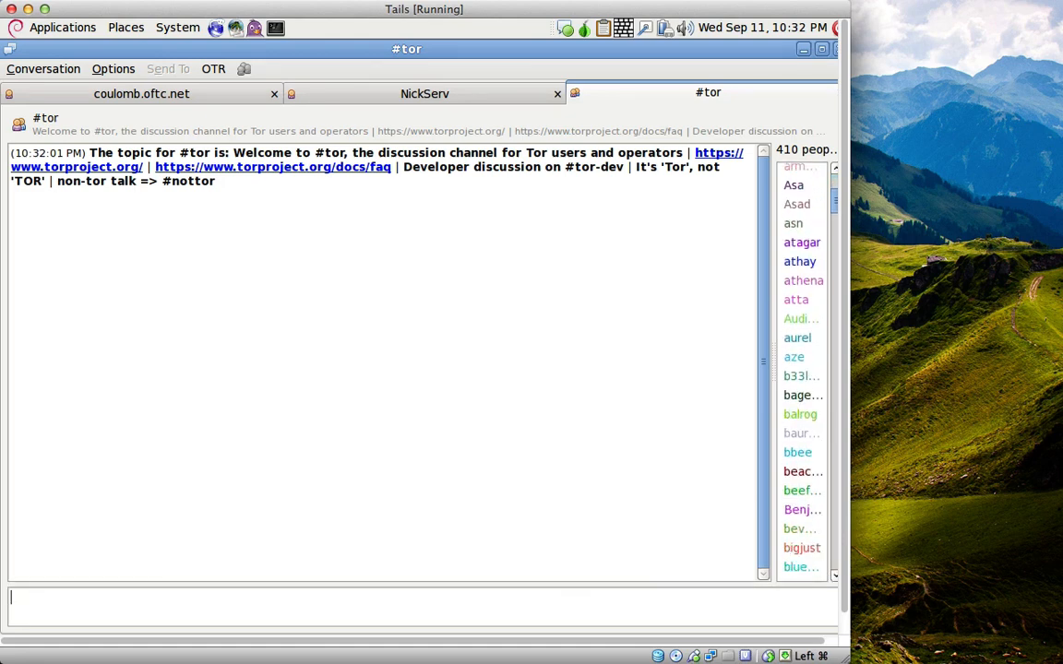
Switch to the NickServ conversation and send the message 'Tes'
{"action": "scroll", "scroll_direction": "down", "scroll_amount": 3}
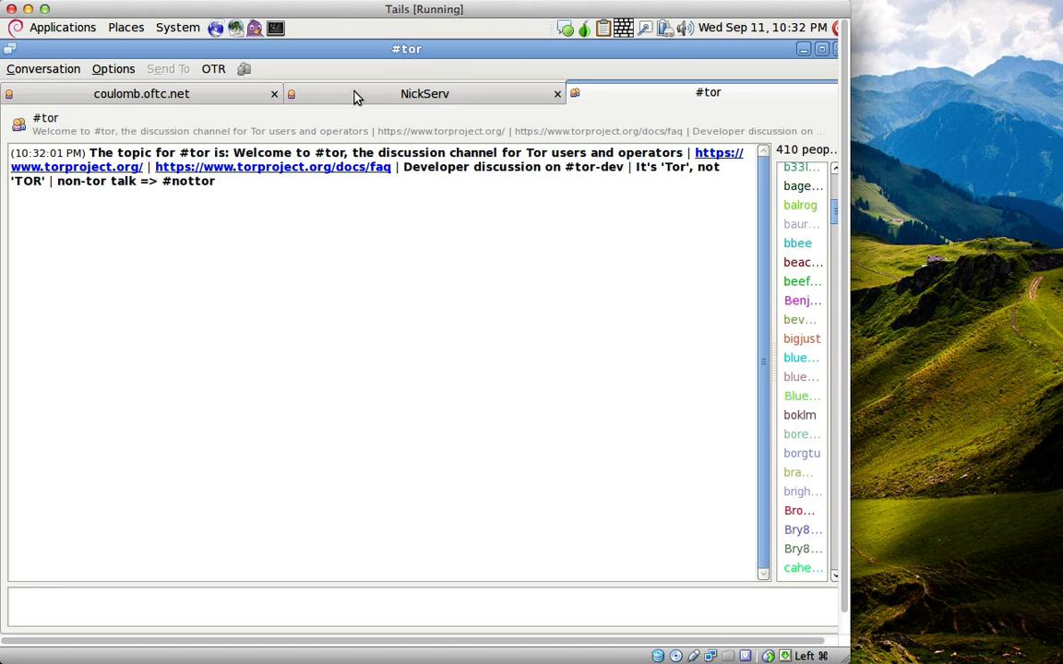
{"action": "left_click", "coordinate": [425, 92]}
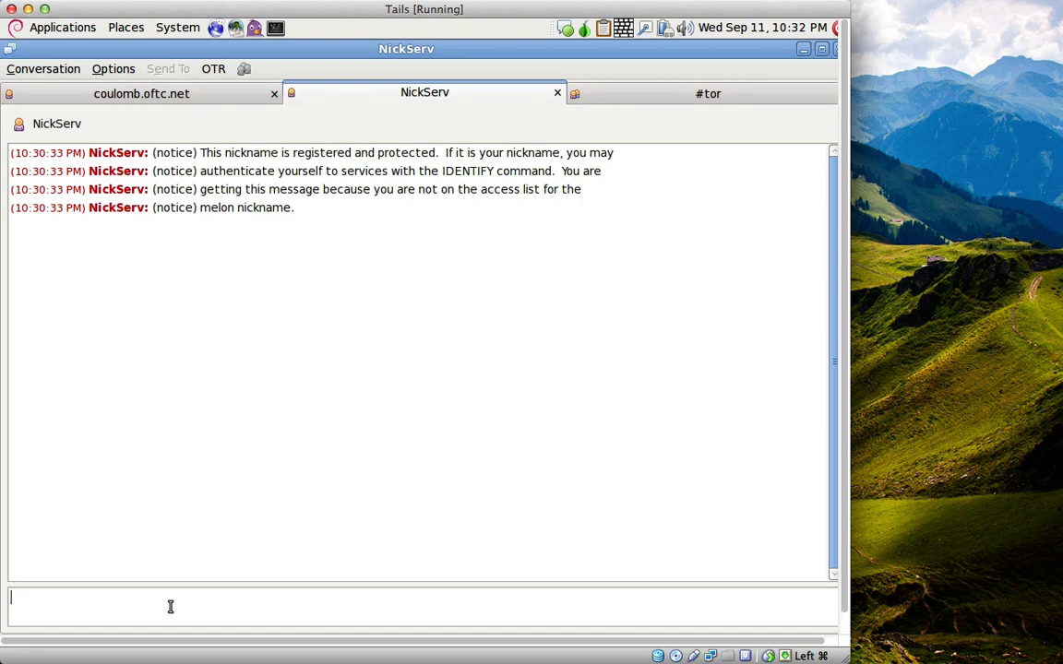
{"action": "type", "text": "Tes"}
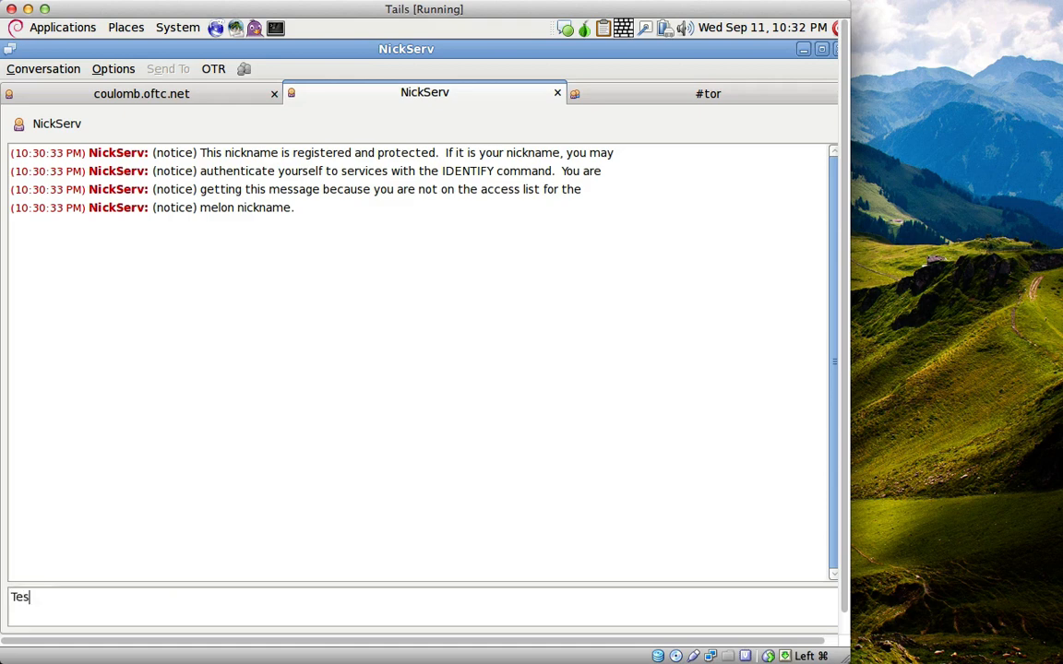
{"action": "key", "text": "Return"}
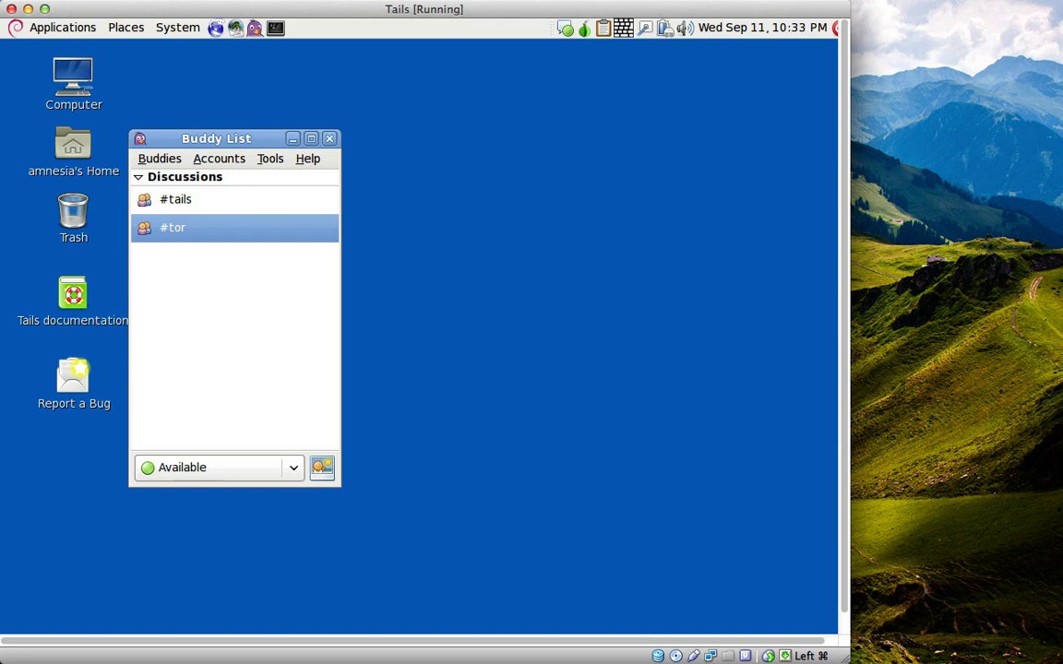
{"action": "mouse_move", "coordinate": [557, 78]}
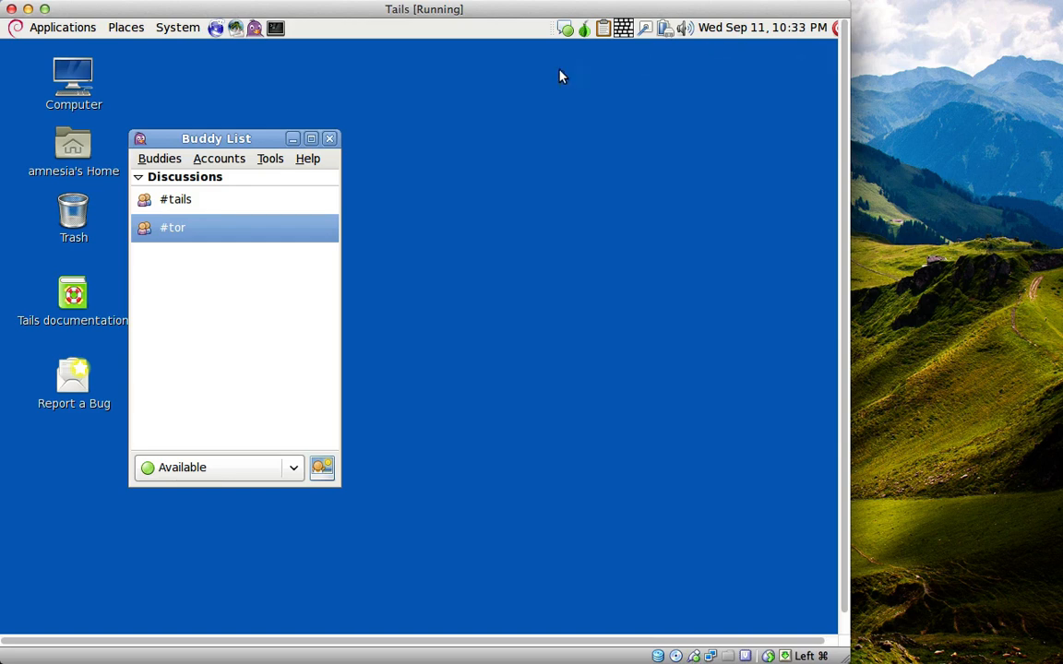
Hide the Pidgin Buddy List from the tray icon and browse the Accessories submenu under Applications
{"action": "left_click", "coordinate": [328, 139]}
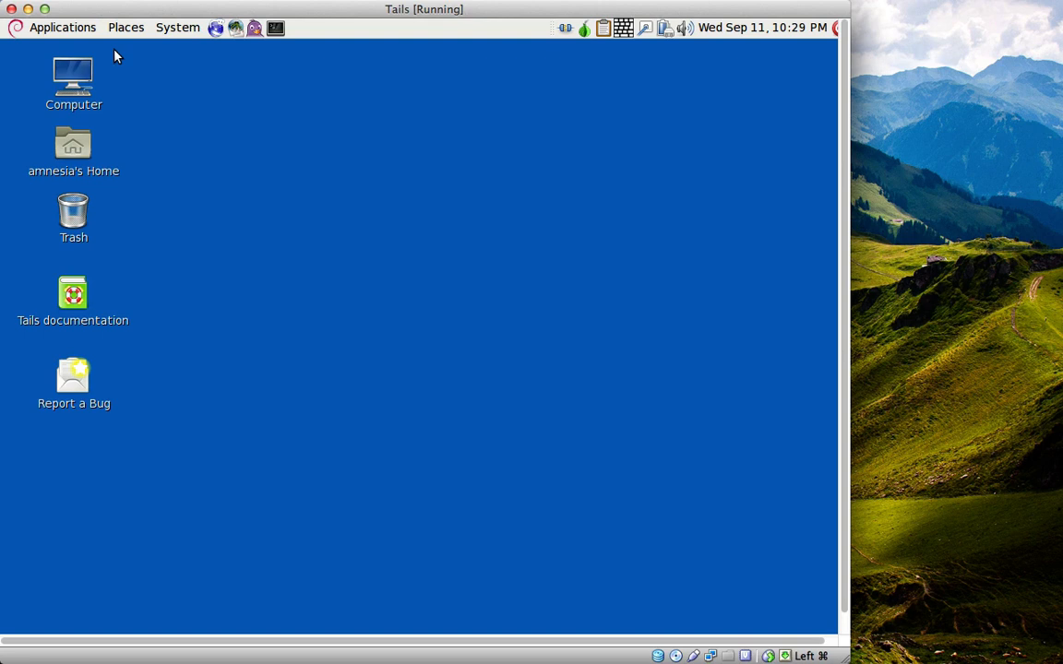
{"action": "left_click", "coordinate": [63, 27]}
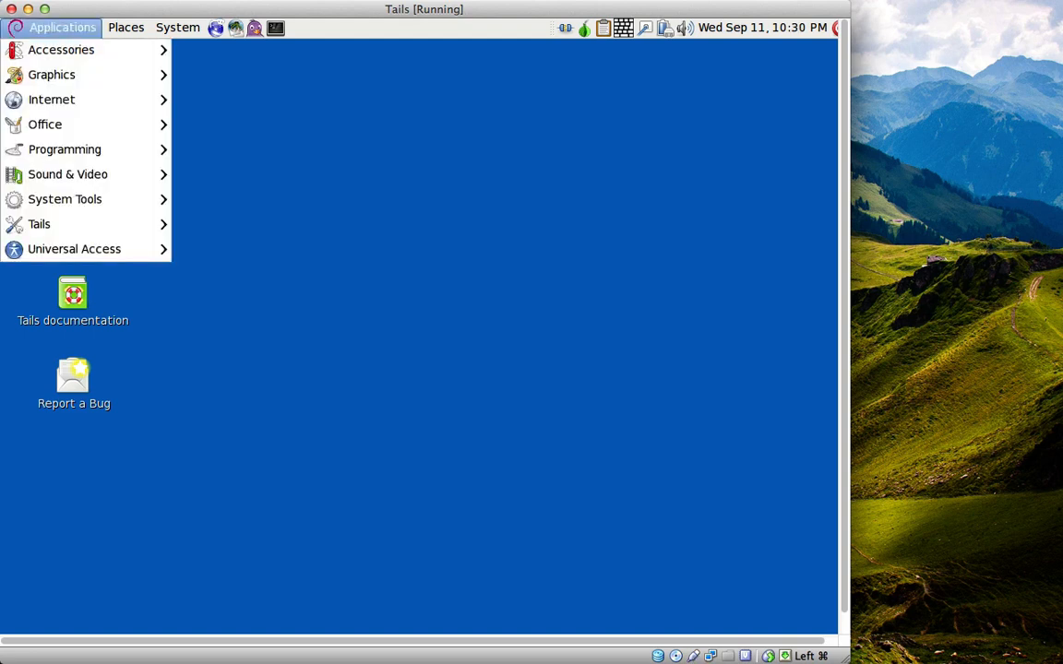
{"action": "left_click", "coordinate": [61, 49]}
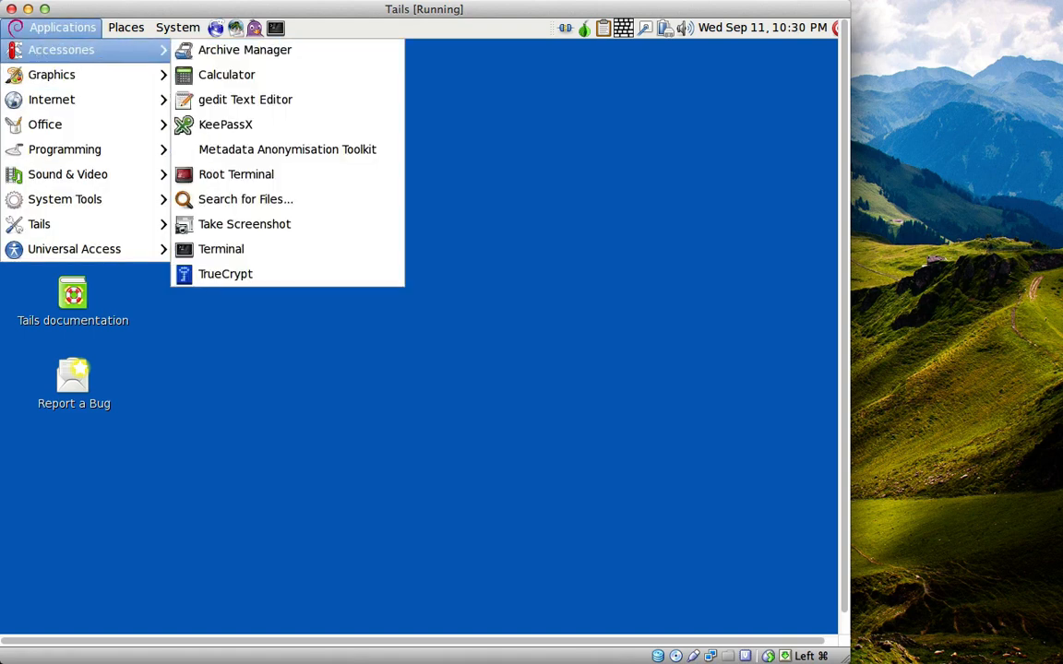
{"action": "mouse_move", "coordinate": [65, 148]}
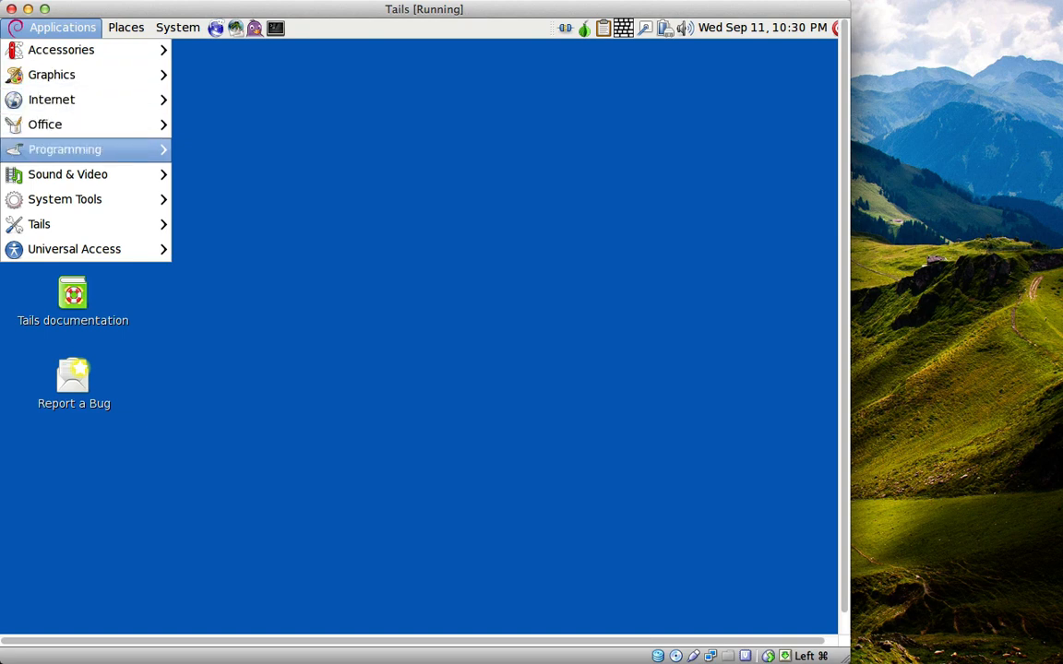
{"action": "mouse_move", "coordinate": [45, 124]}
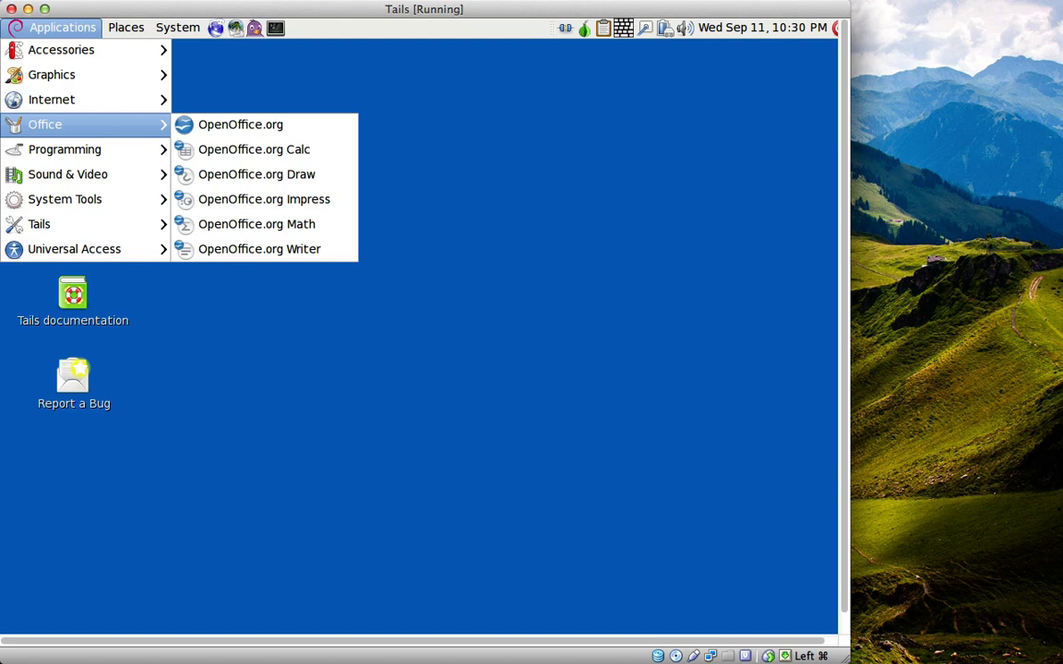
{"action": "mouse_move", "coordinate": [61, 48]}
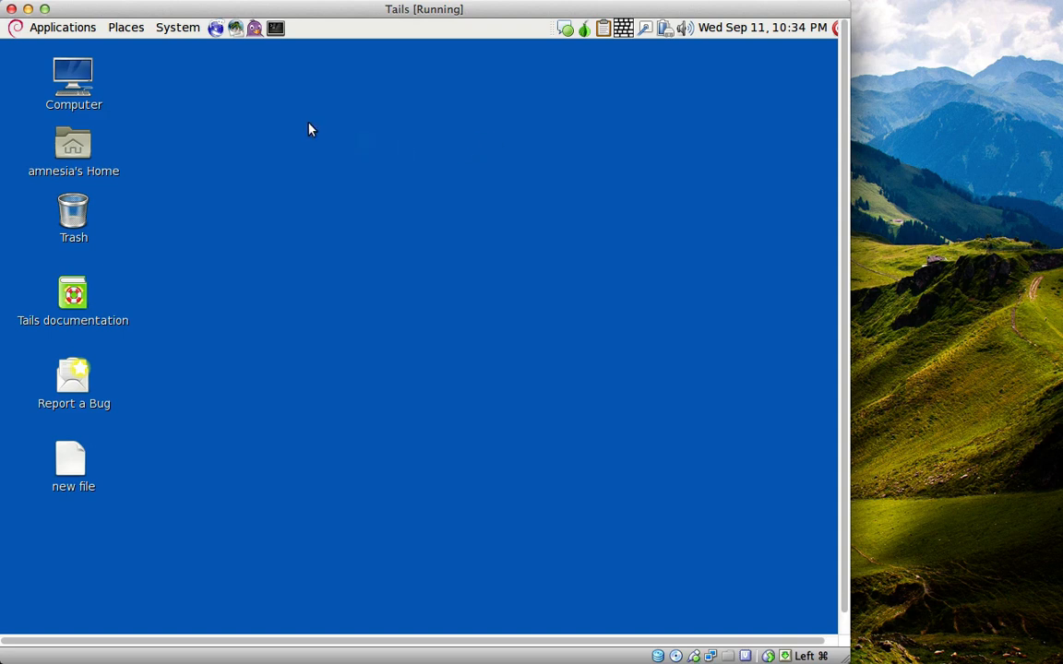
{"action": "mouse_move", "coordinate": [63, 33]}
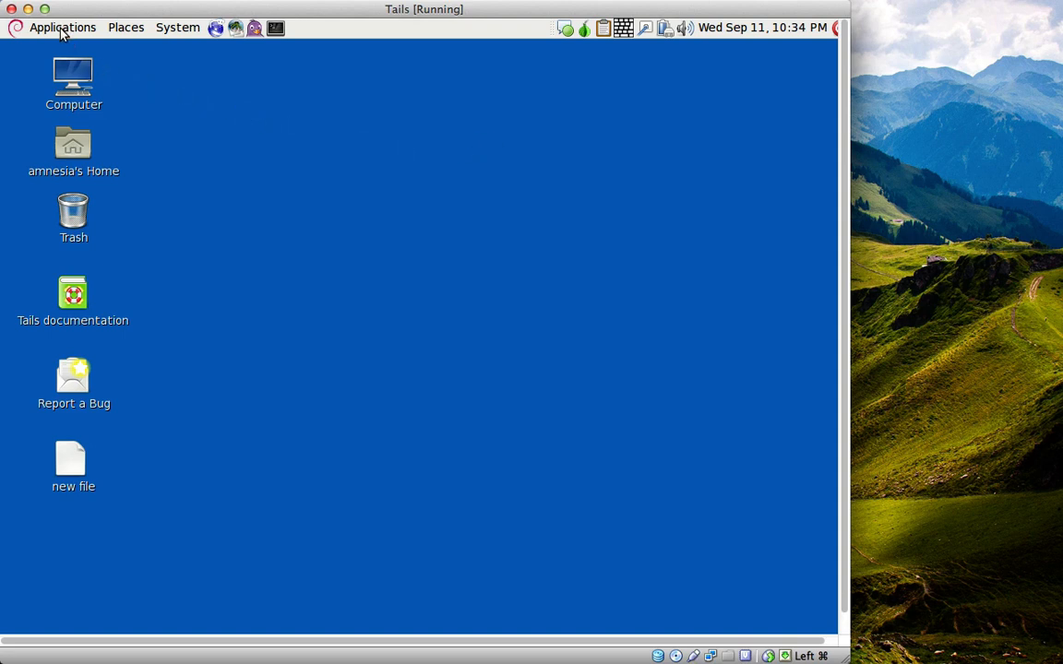
Show the System Tools submenu and launch the Tails USB installer from it
{"action": "left_click", "coordinate": [63, 27]}
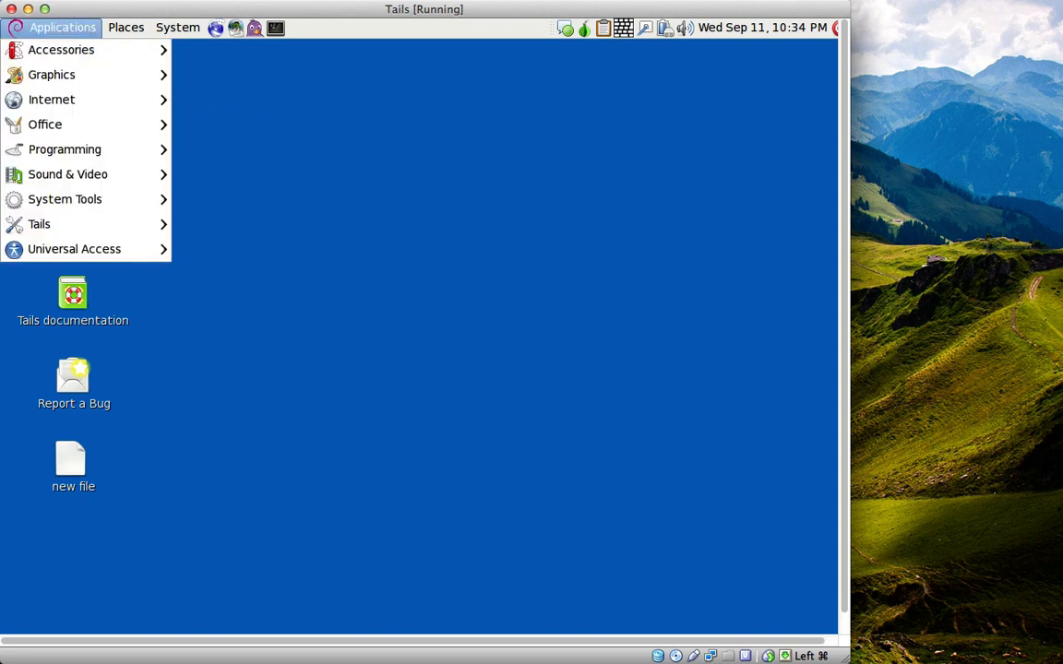
{"action": "left_click", "coordinate": [65, 199]}
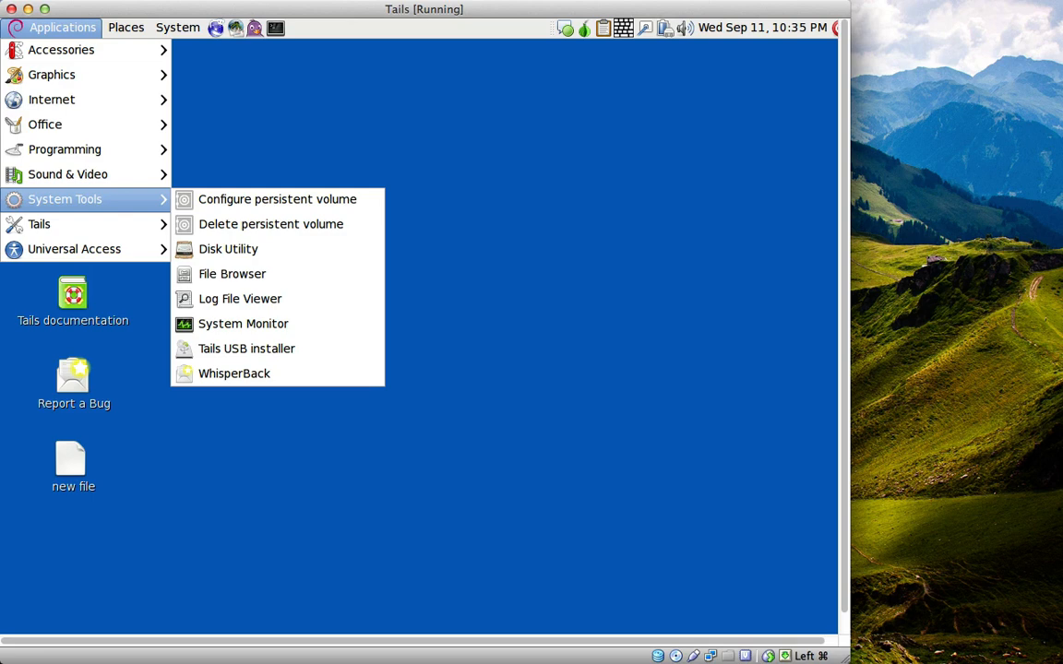
{"action": "mouse_move", "coordinate": [39, 226]}
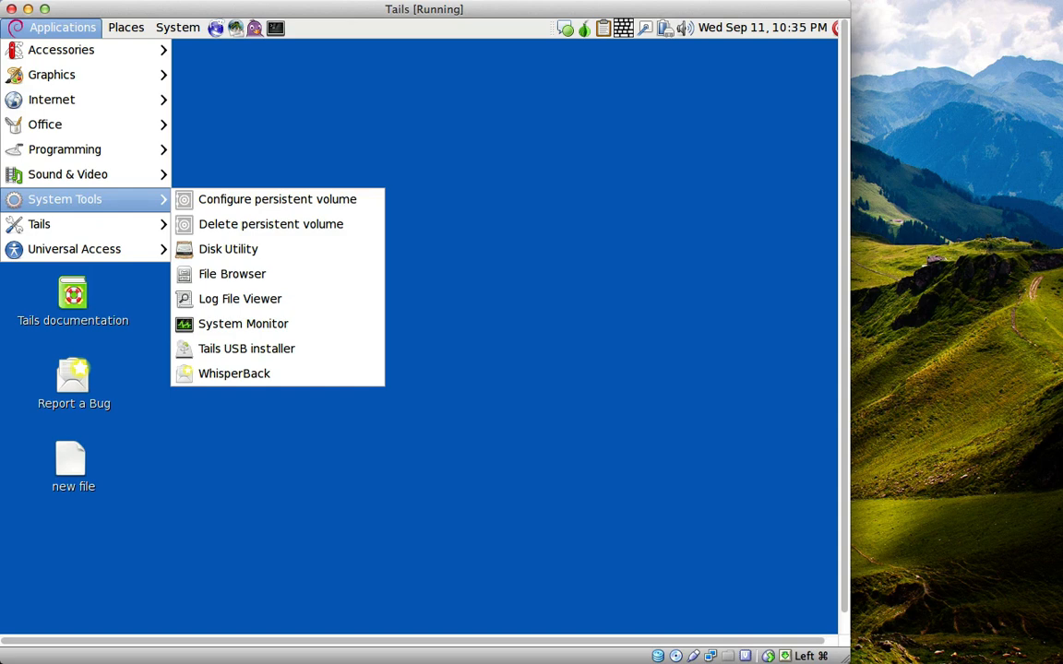
{"action": "mouse_move", "coordinate": [245, 347]}
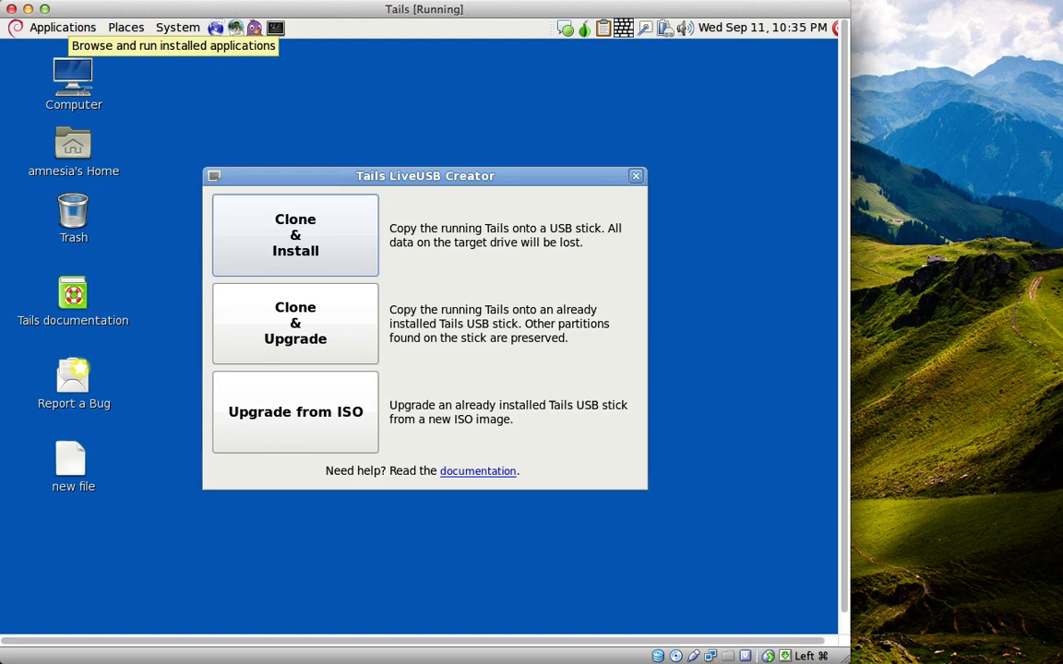
{"action": "mouse_move", "coordinate": [599, 174]}
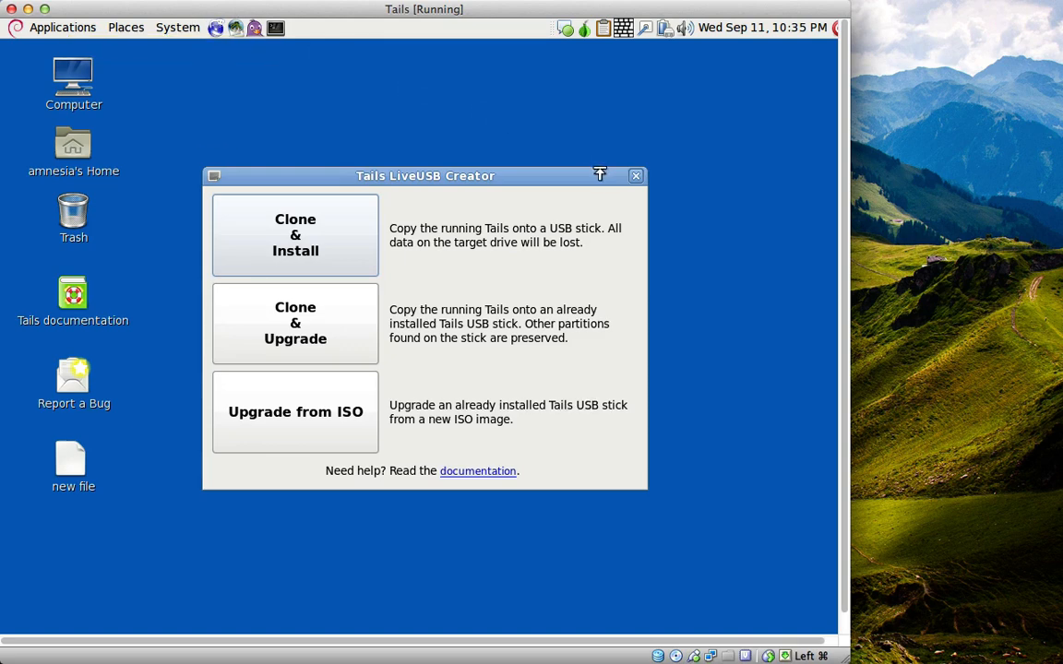
{"action": "mouse_move", "coordinate": [635, 175]}
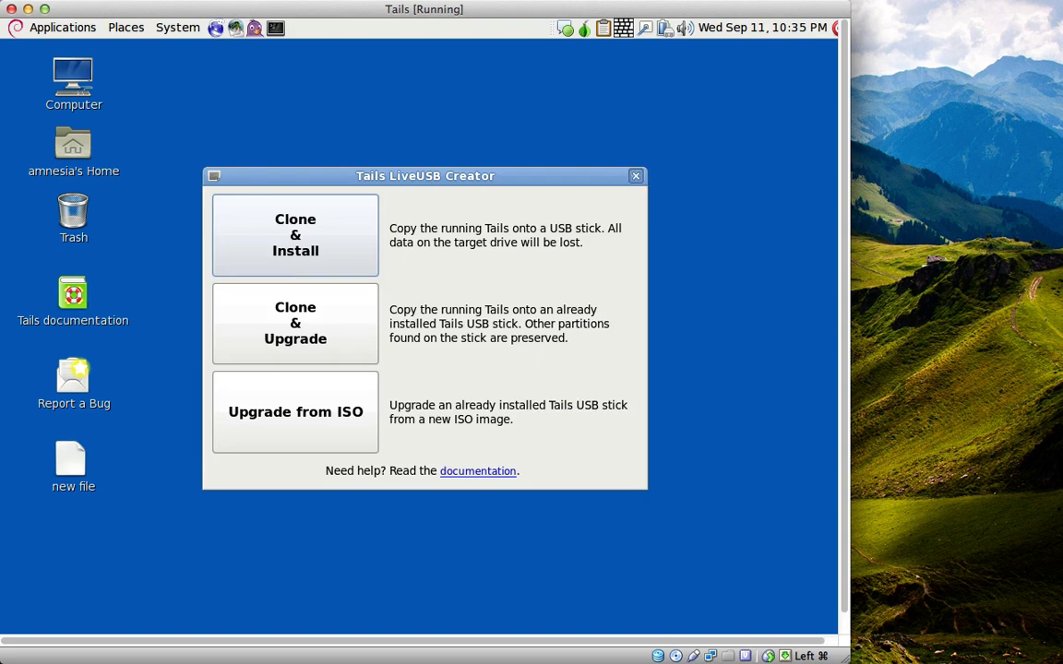
Close the Tails LiveUSB Creator after reviewing its three install/upgrade options
{"action": "left_click", "coordinate": [635, 175]}
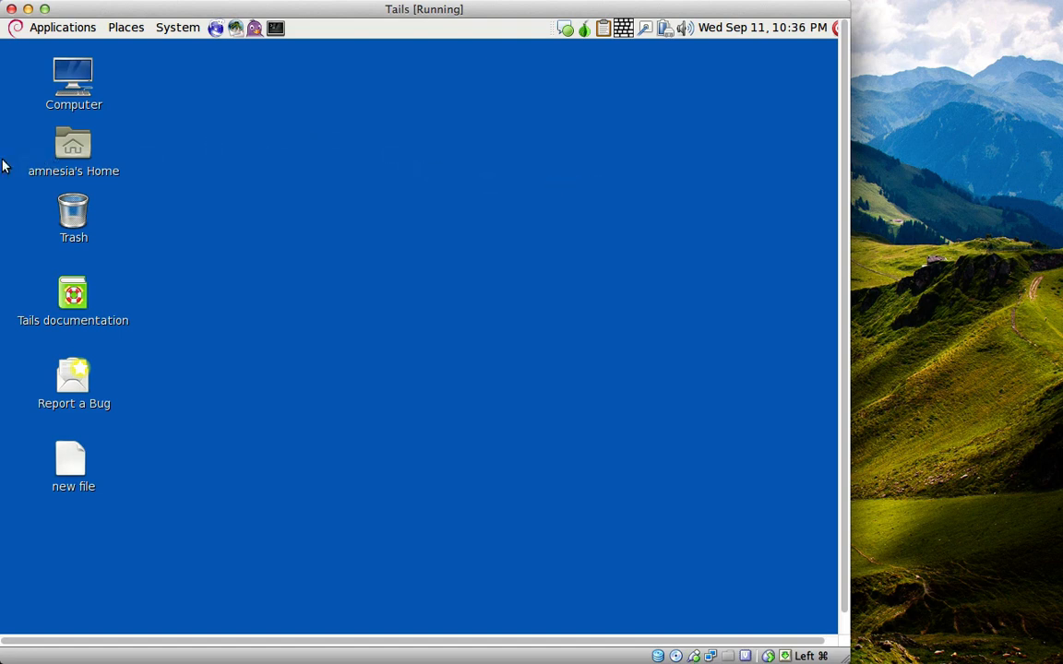
Open amnesia's Home folder from the desktop in the File Browser
{"action": "double_click", "coordinate": [74, 152]}
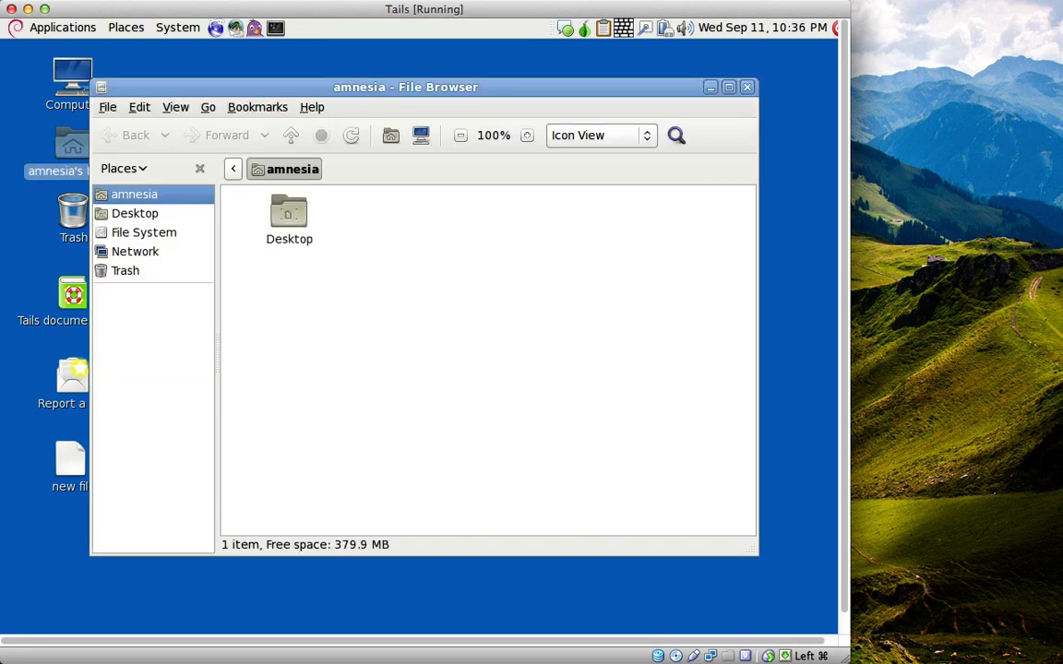
{"action": "mouse_move", "coordinate": [642, 126]}
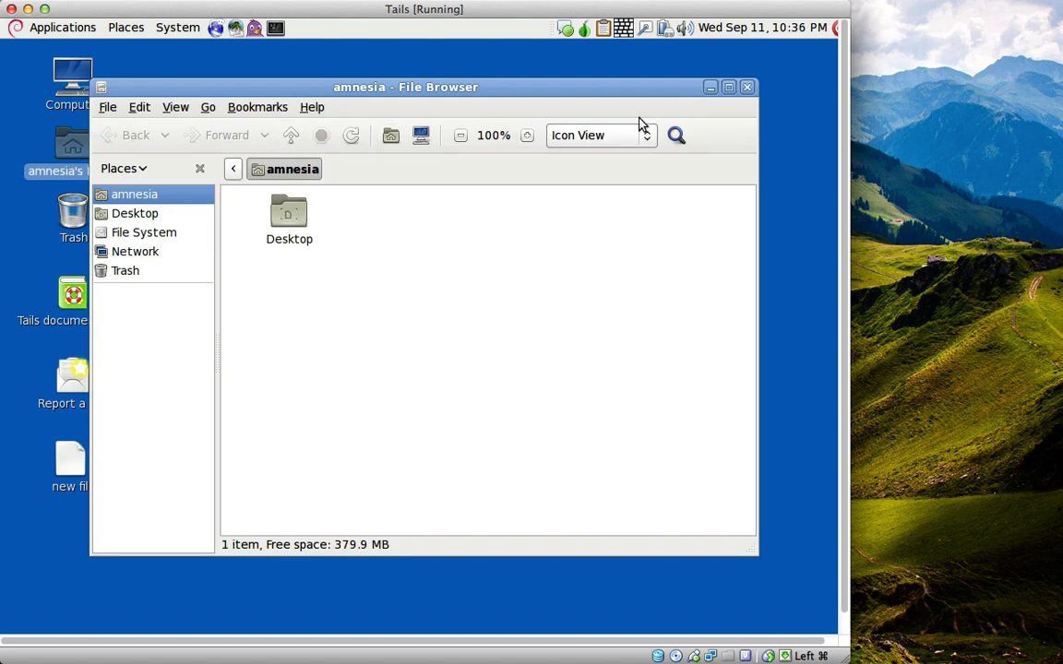
{"action": "mouse_move", "coordinate": [745, 87]}
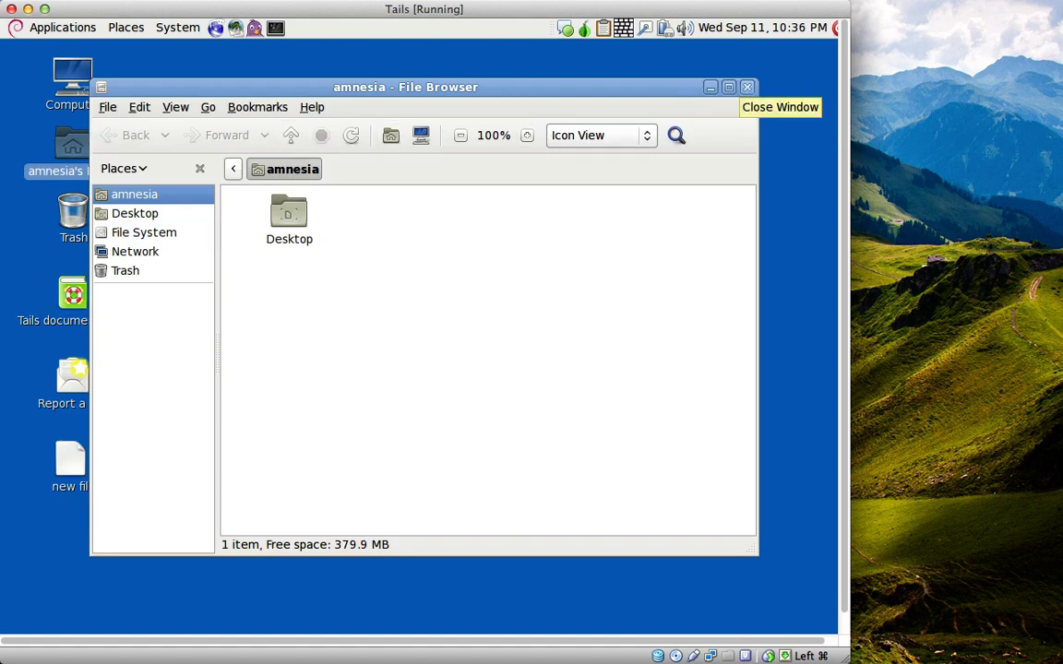